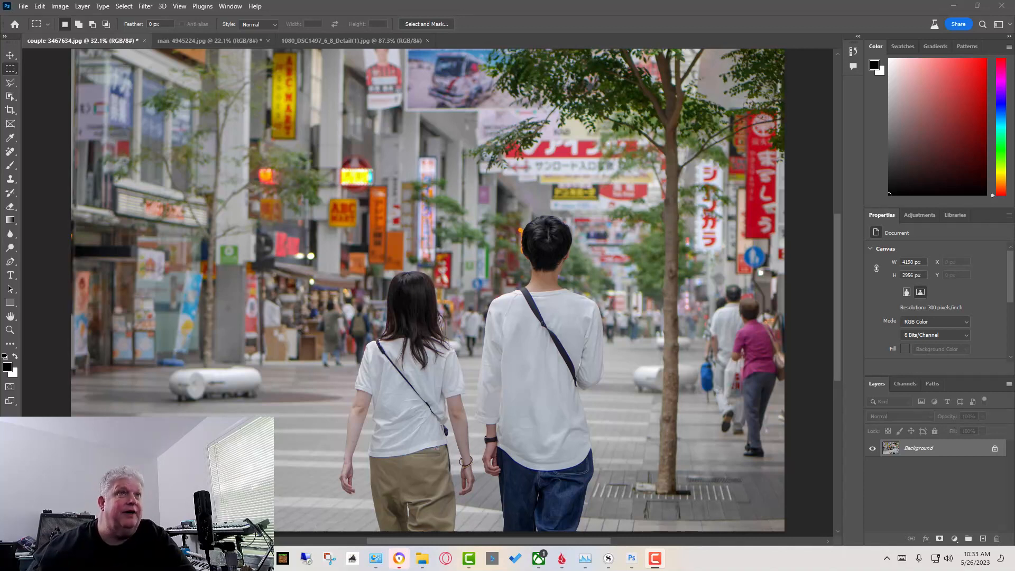
pyautogui.moveTo(530, 110)
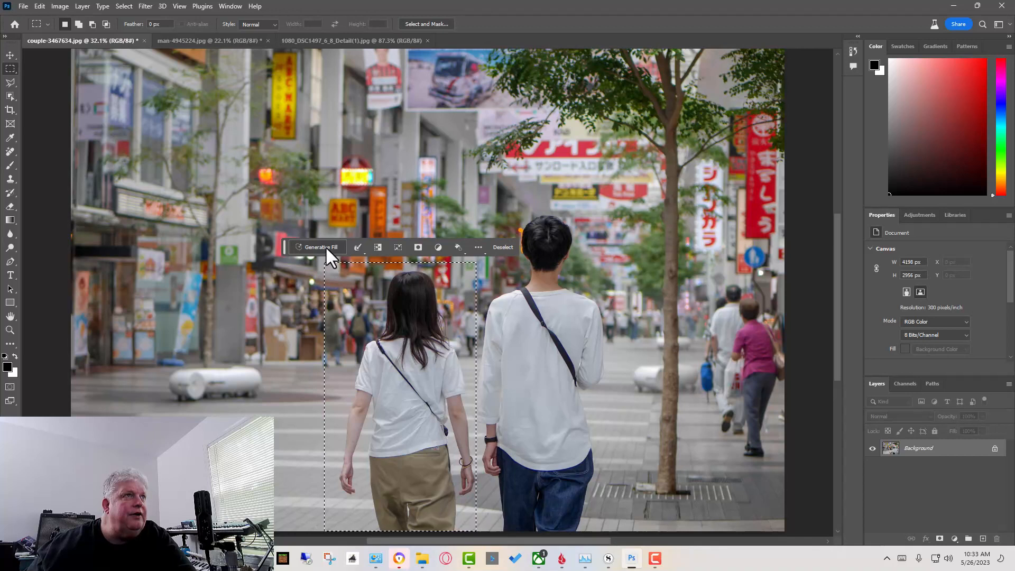
# Open Generative Fill for the rectangular selection around the woman.
pyautogui.click(322, 246)
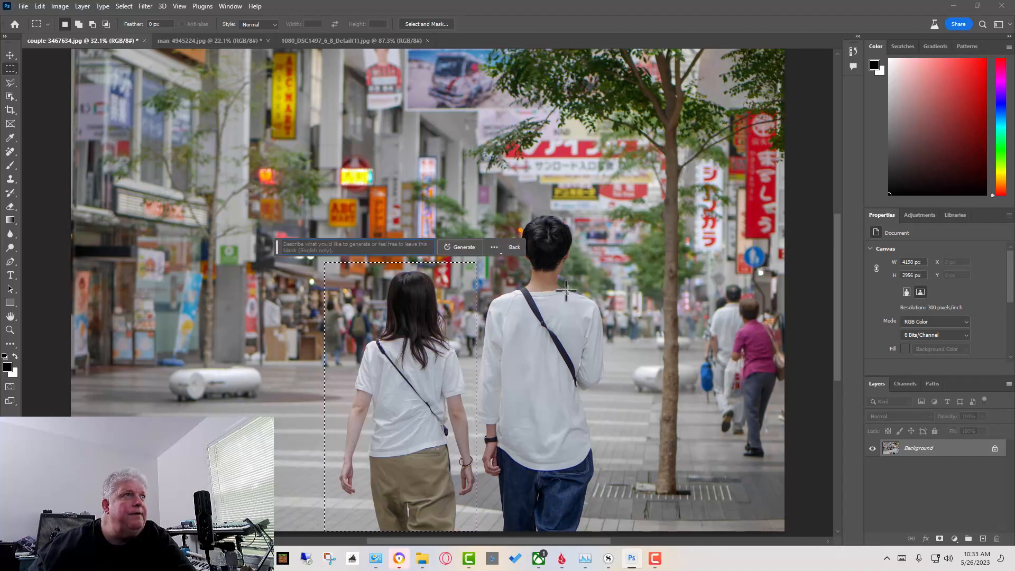
pyautogui.moveTo(427, 323)
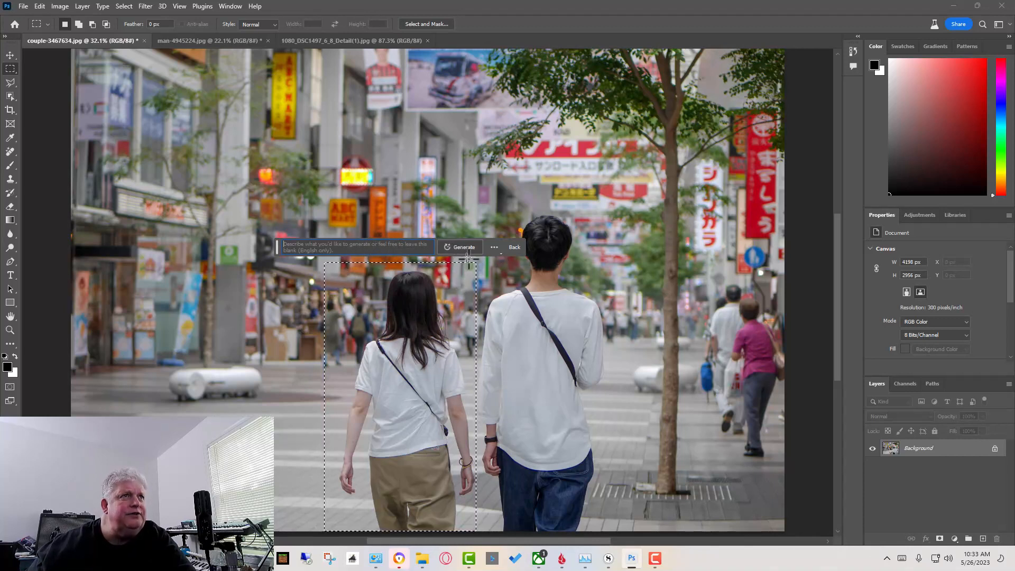
# Generate a fill with an empty prompt to erase the woman from the street.
pyautogui.click(464, 247)
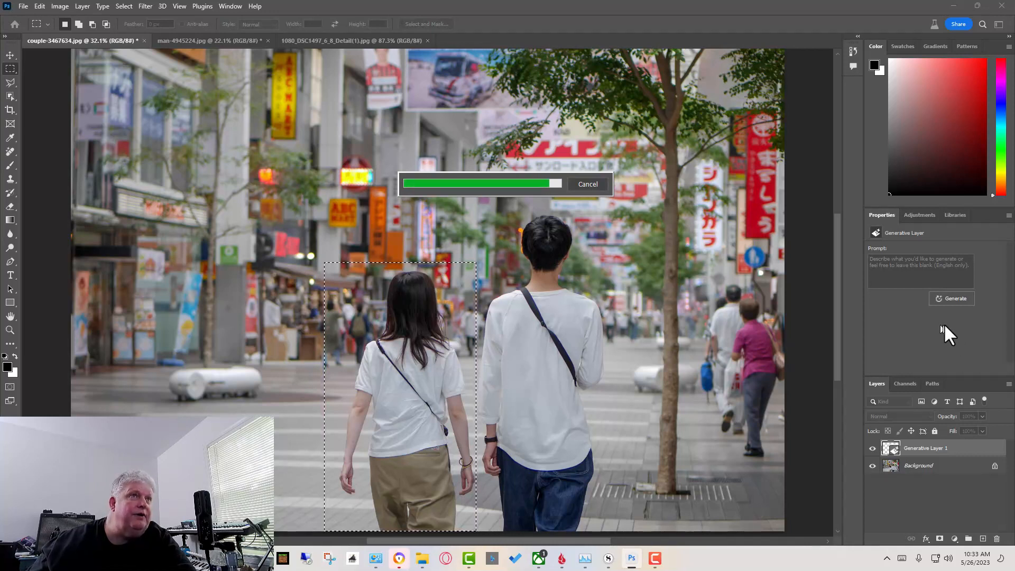
pyautogui.moveTo(948, 356)
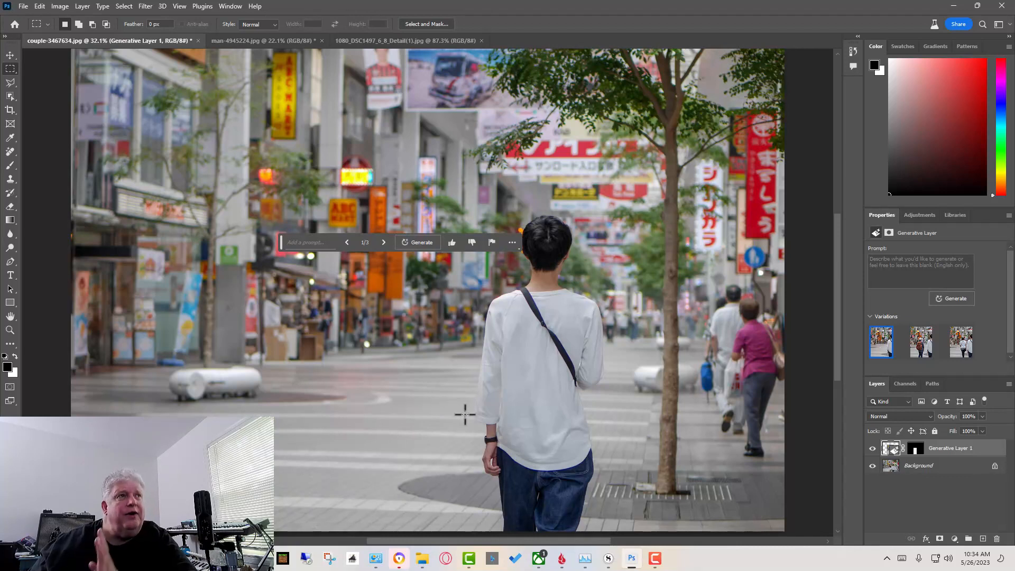
pyautogui.moveTo(459, 406)
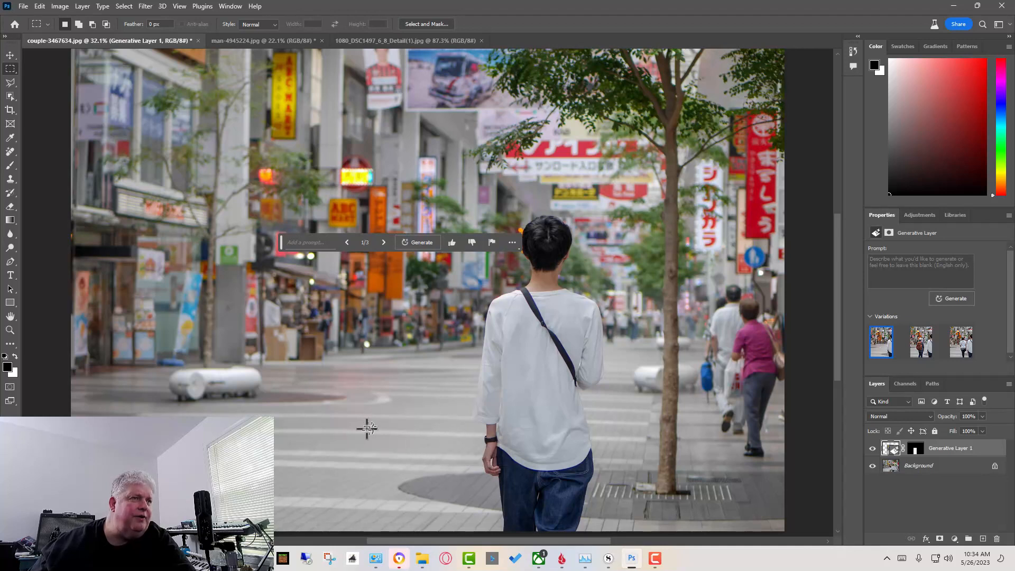
pyautogui.moveTo(453, 441)
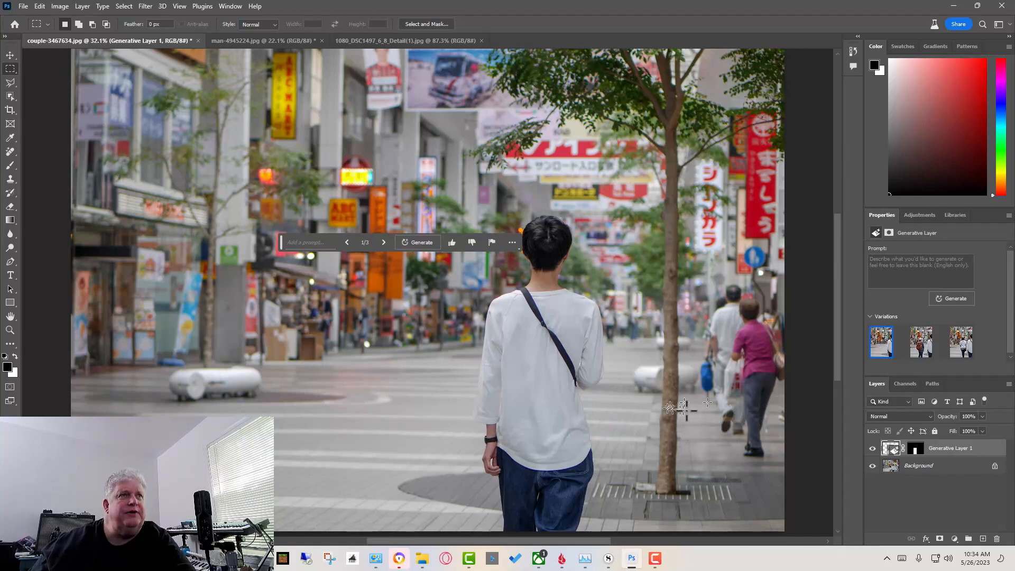
pyautogui.moveTo(813, 379)
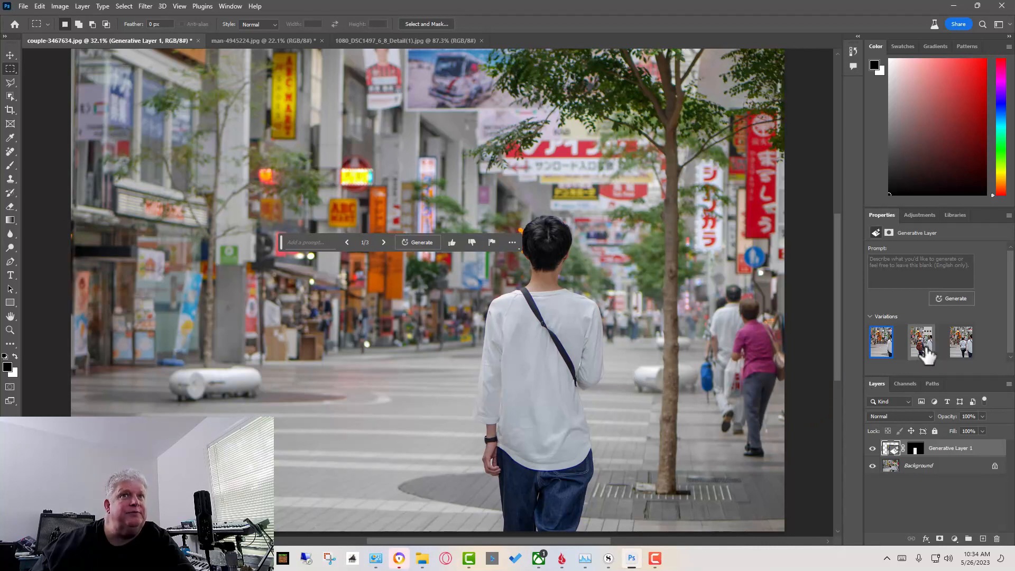
pyautogui.click(921, 342)
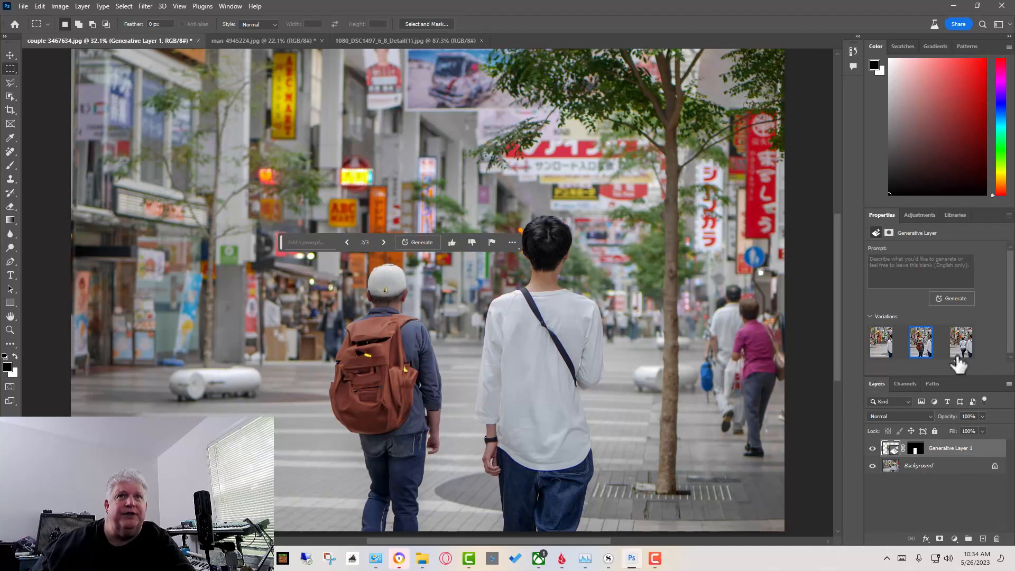
pyautogui.click(960, 342)
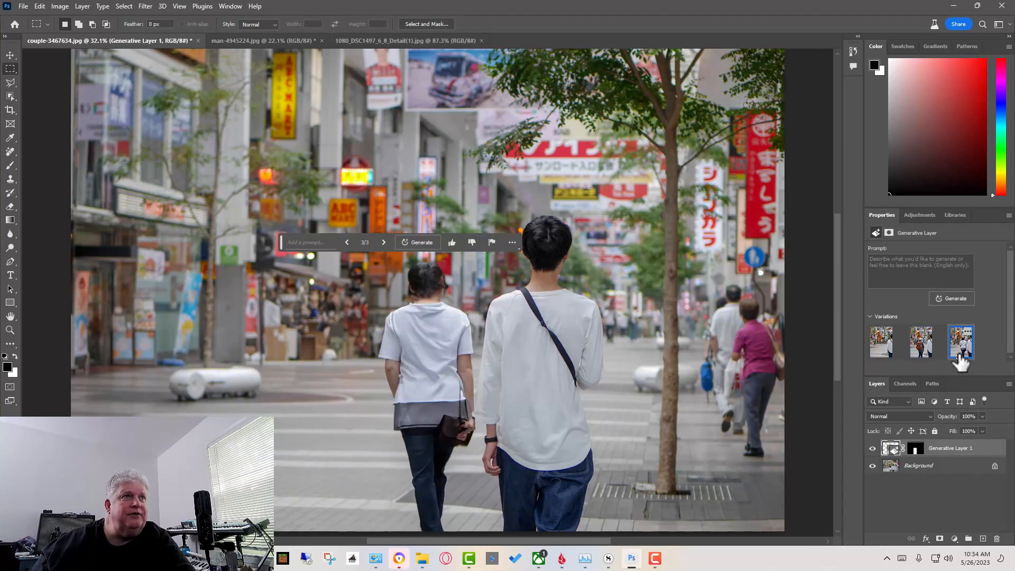
pyautogui.click(880, 342)
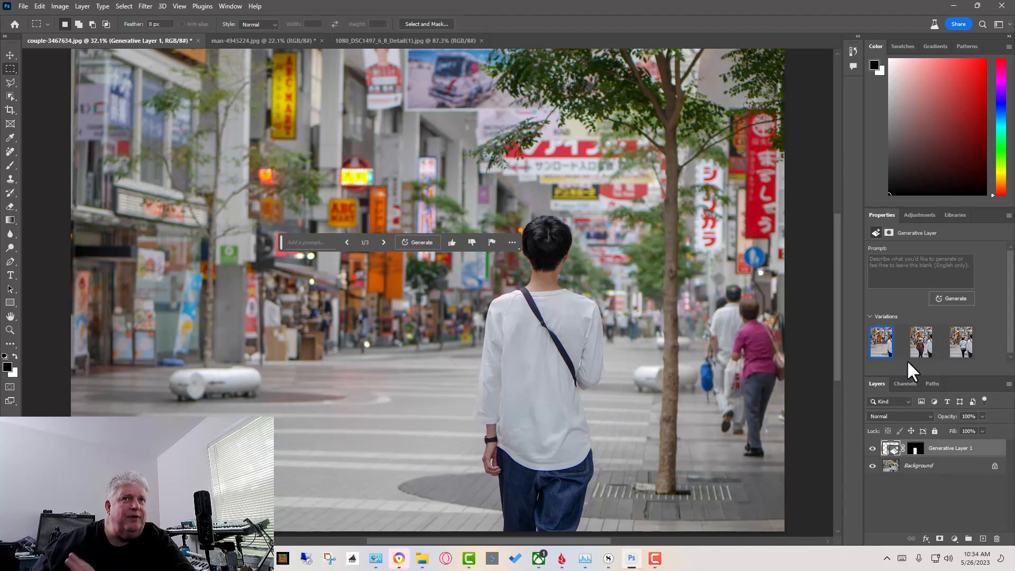
pyautogui.moveTo(559, 384)
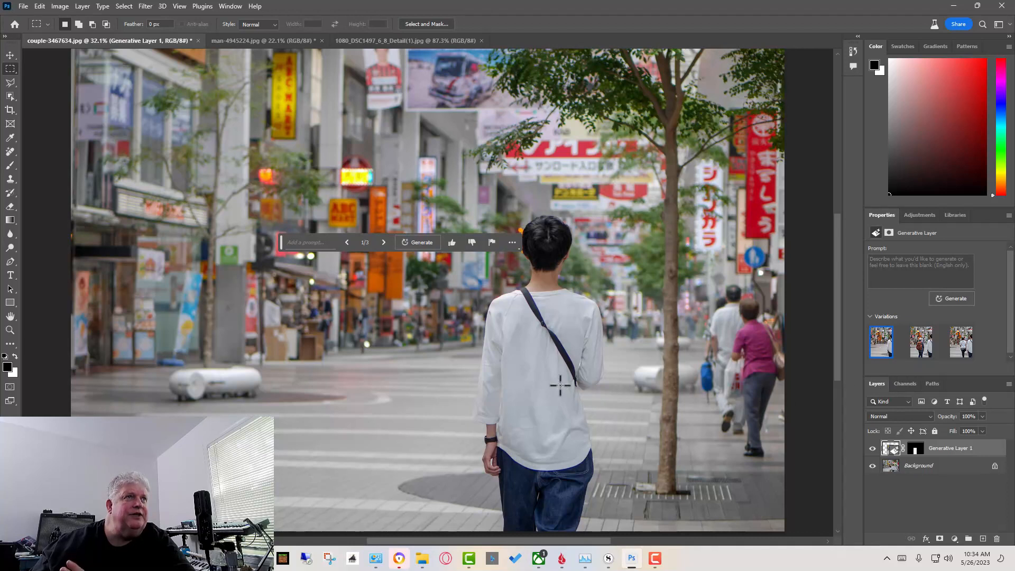
pyautogui.moveTo(466, 314)
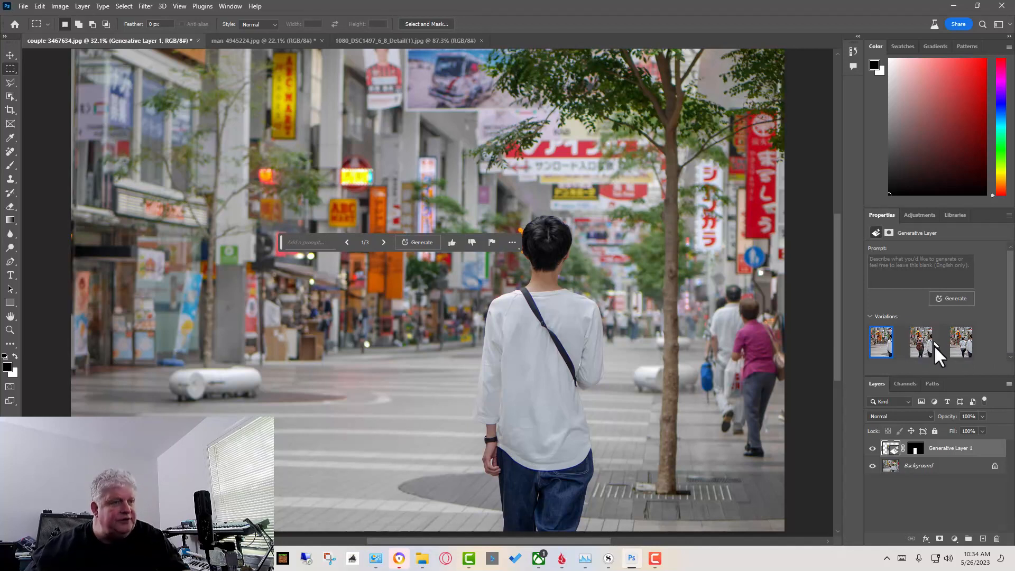
# Delete the generative layer, select the two people with Select Subject, and open Select to invert.
pyautogui.click(920, 342)
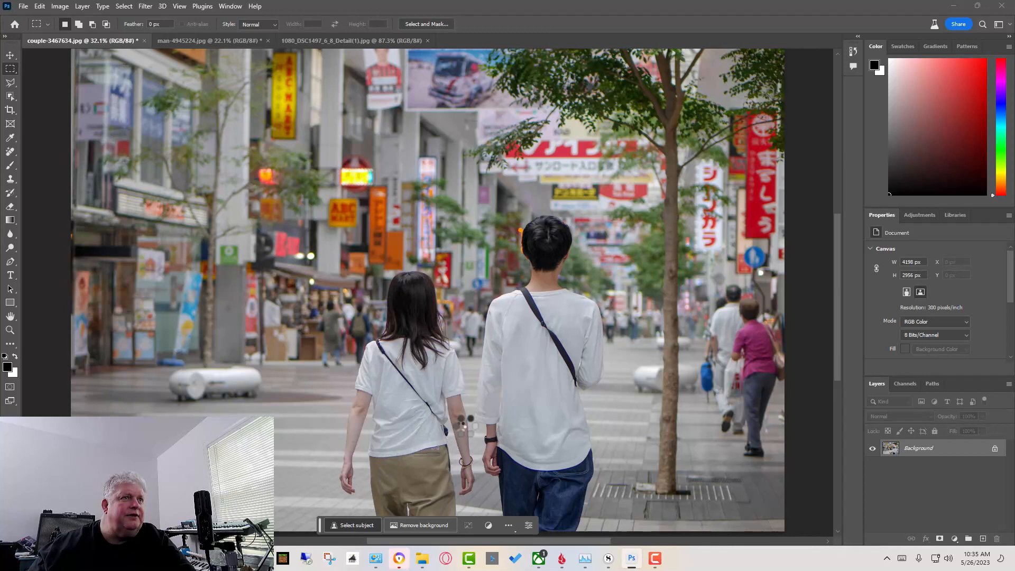
pyautogui.click(355, 525)
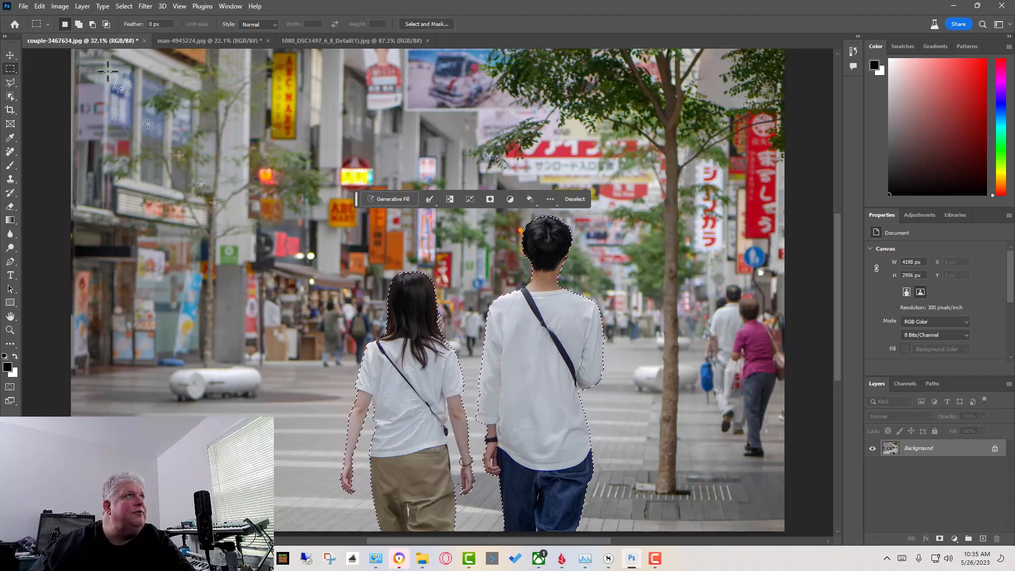
pyautogui.click(123, 6)
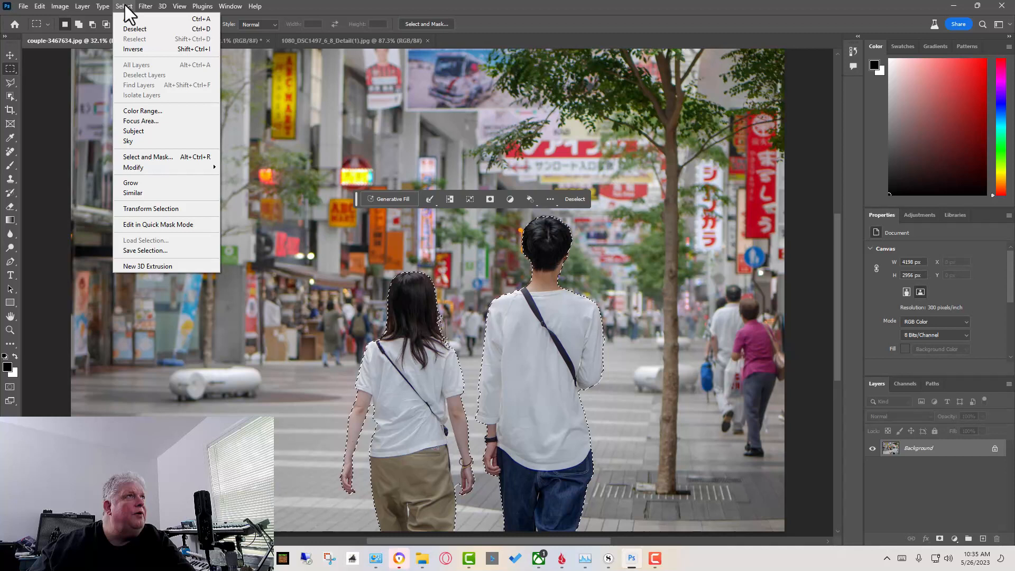
pyautogui.moveTo(133, 49)
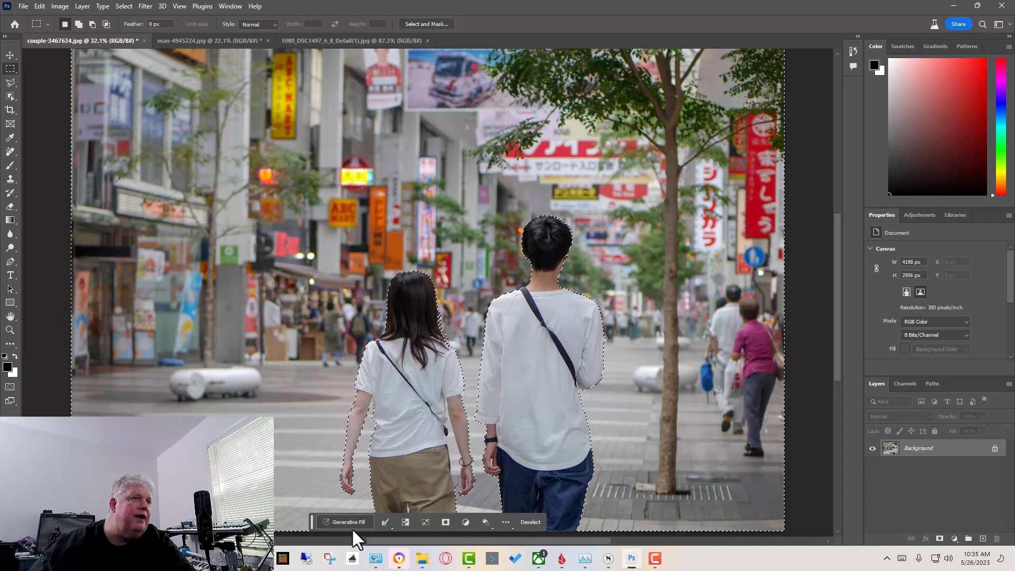
# Generate a 'forest' background around the couple with Generative Fill.
pyautogui.click(346, 522)
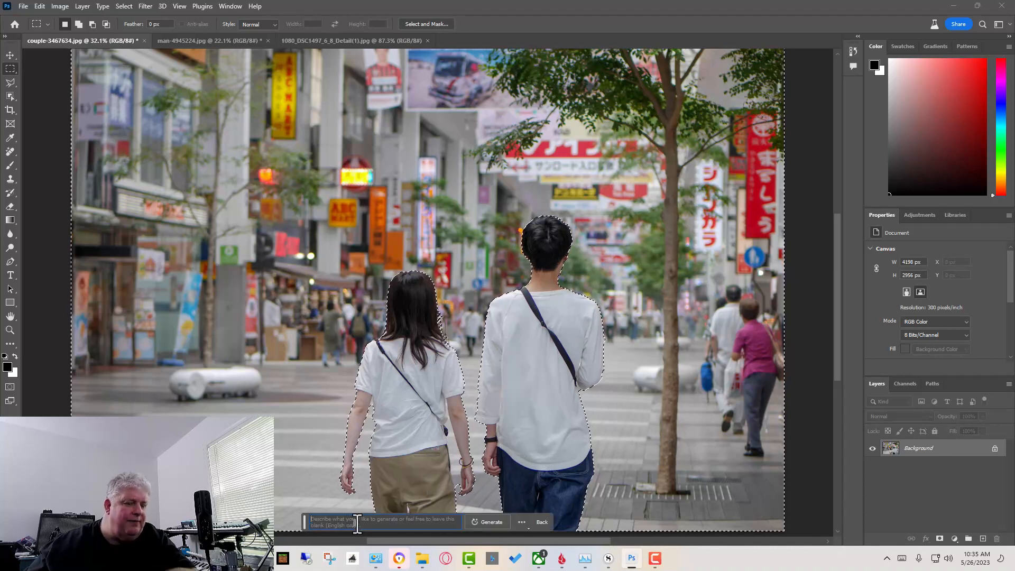
pyautogui.write('forest')
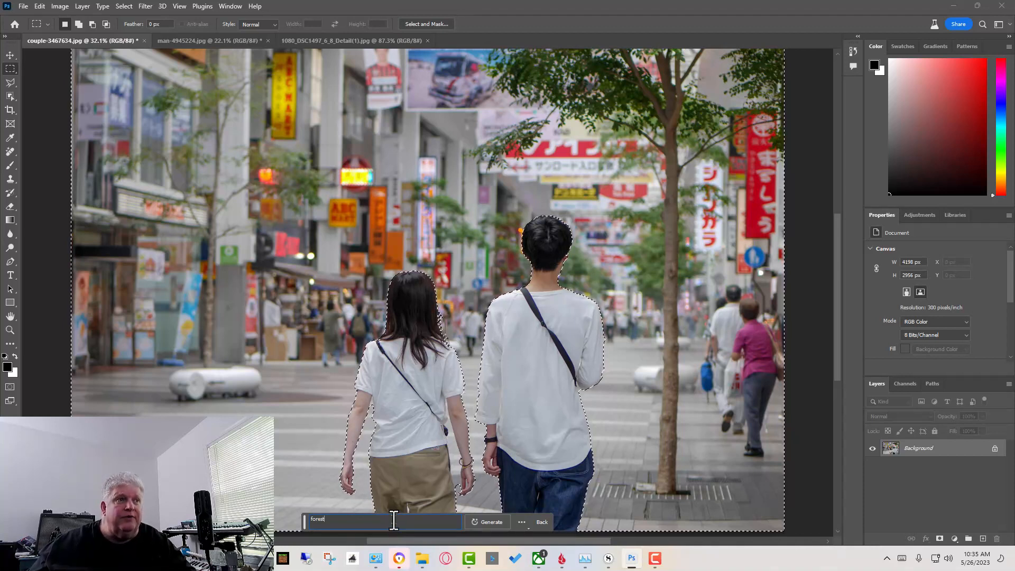
pyautogui.click(490, 522)
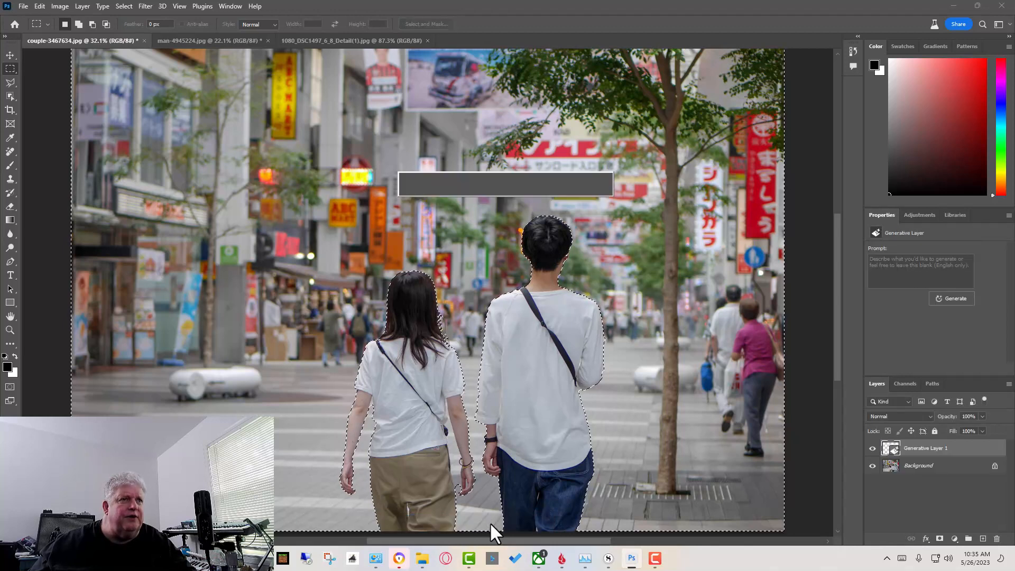
pyautogui.click(952, 298)
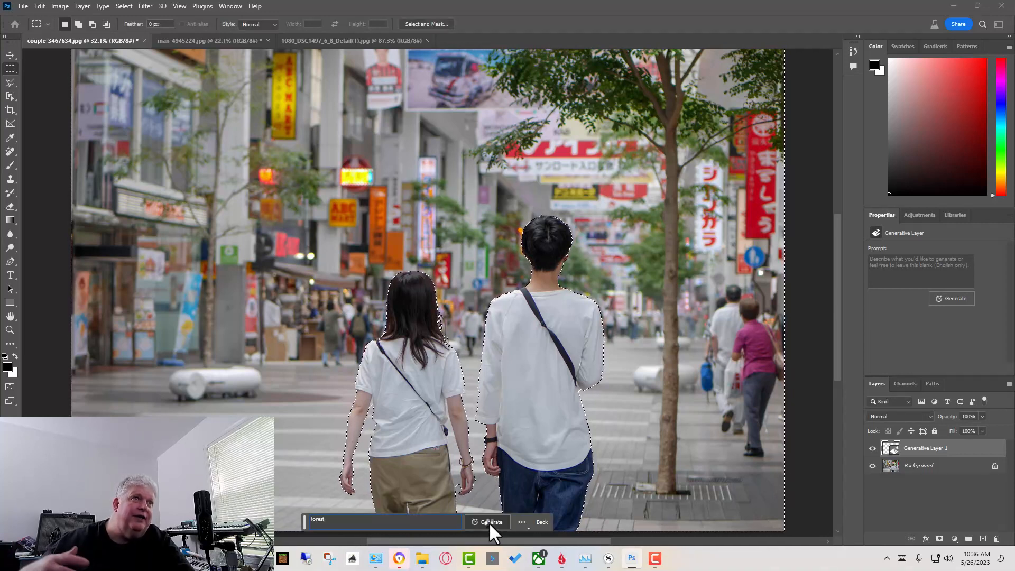
pyautogui.click(490, 522)
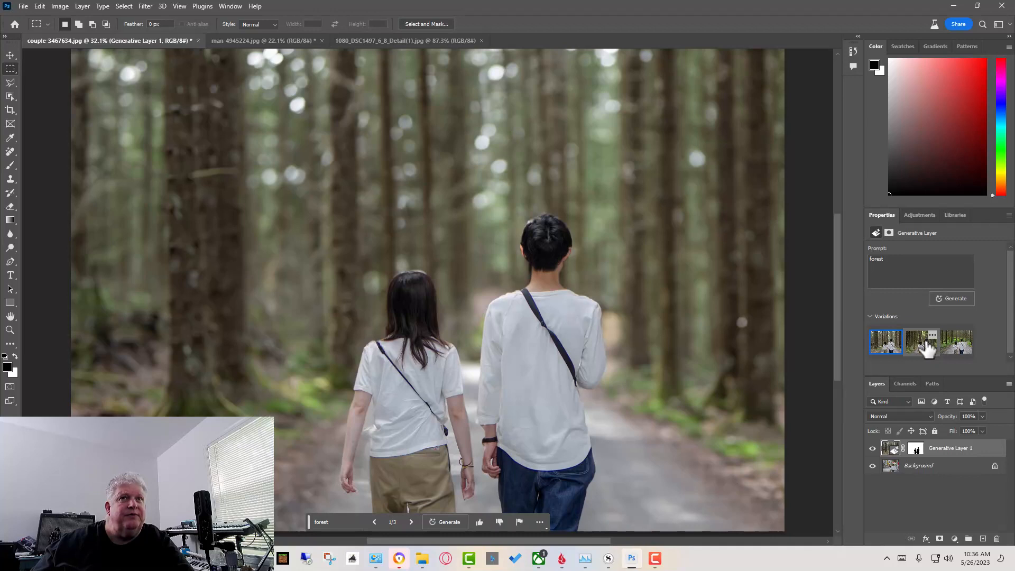
# Compare the three forest variations and keep the third, a green forest with a gravel path.
pyautogui.click(920, 342)
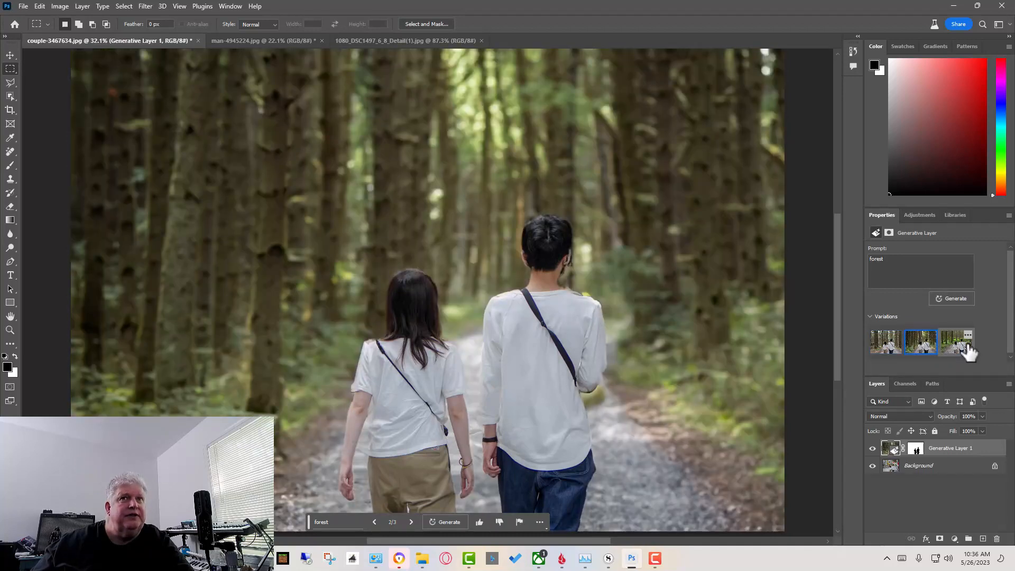
pyautogui.click(956, 342)
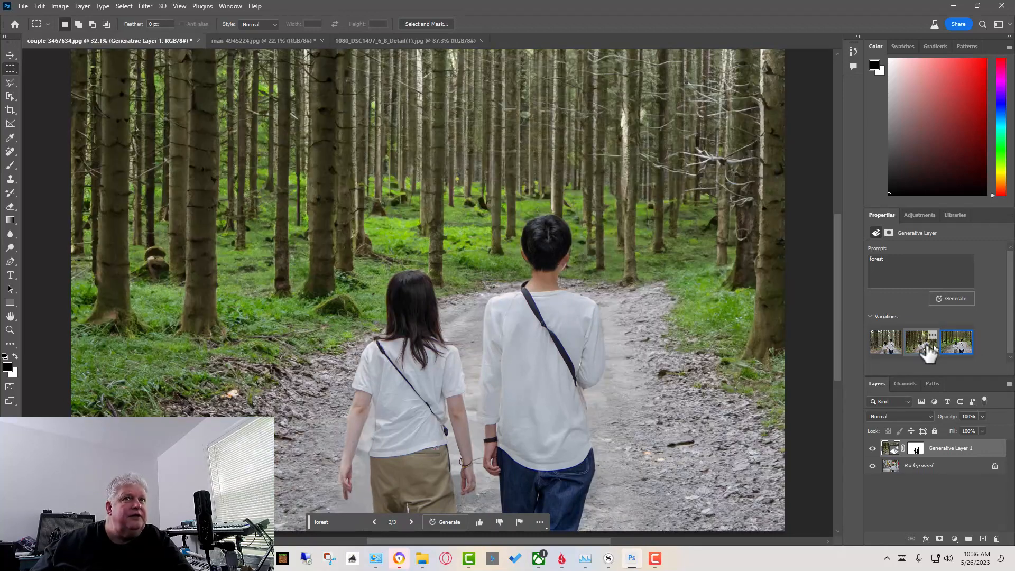
pyautogui.click(885, 342)
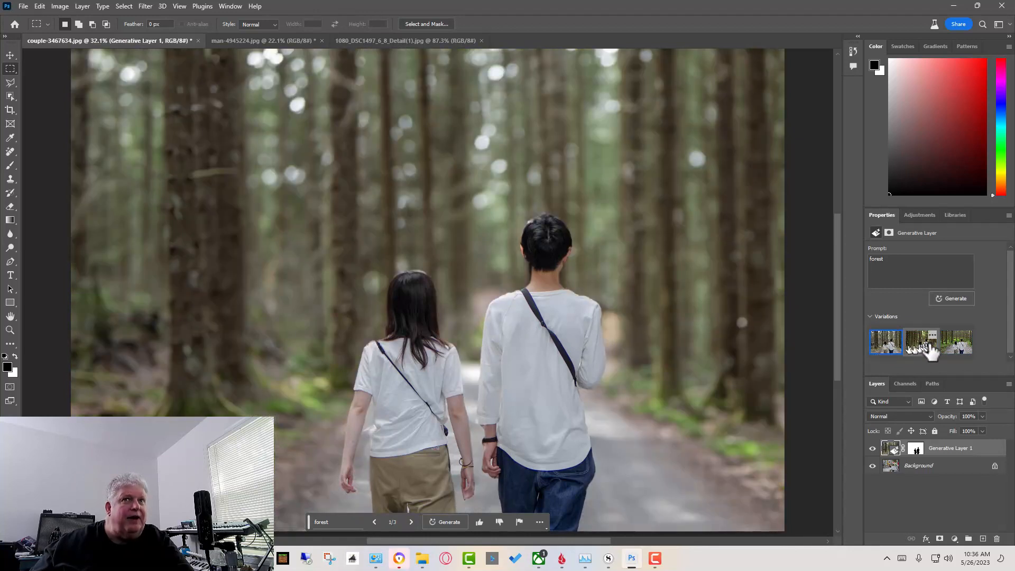
pyautogui.click(920, 343)
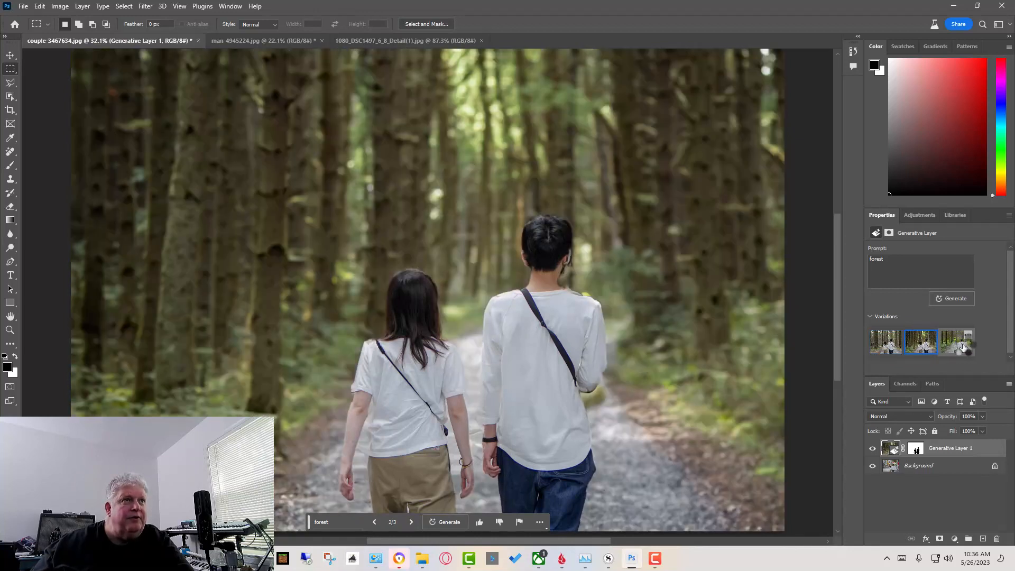
pyautogui.click(957, 342)
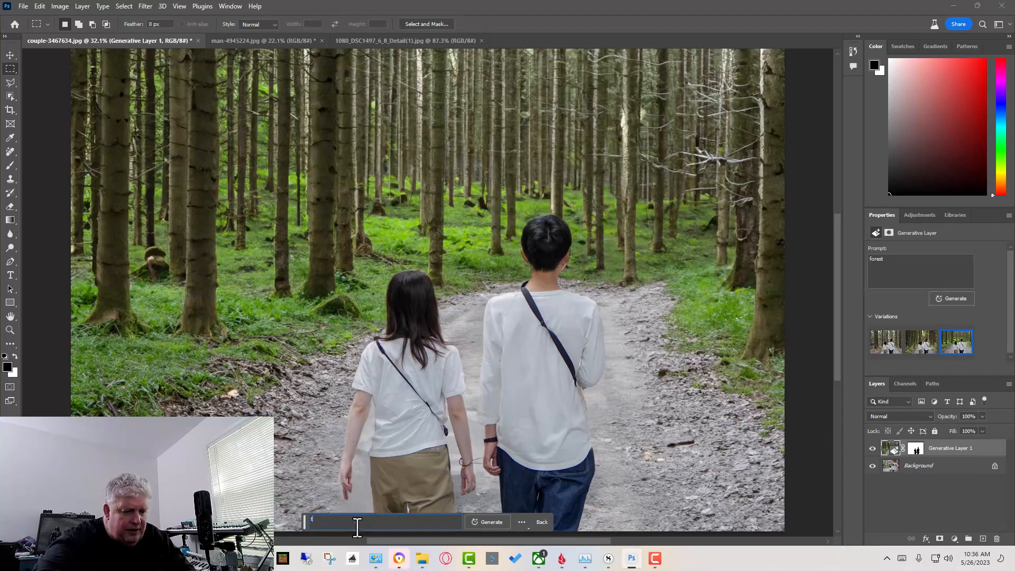
# Regenerate the couple's background with the prompt 'tropical jungle'.
pyautogui.write('tropical')
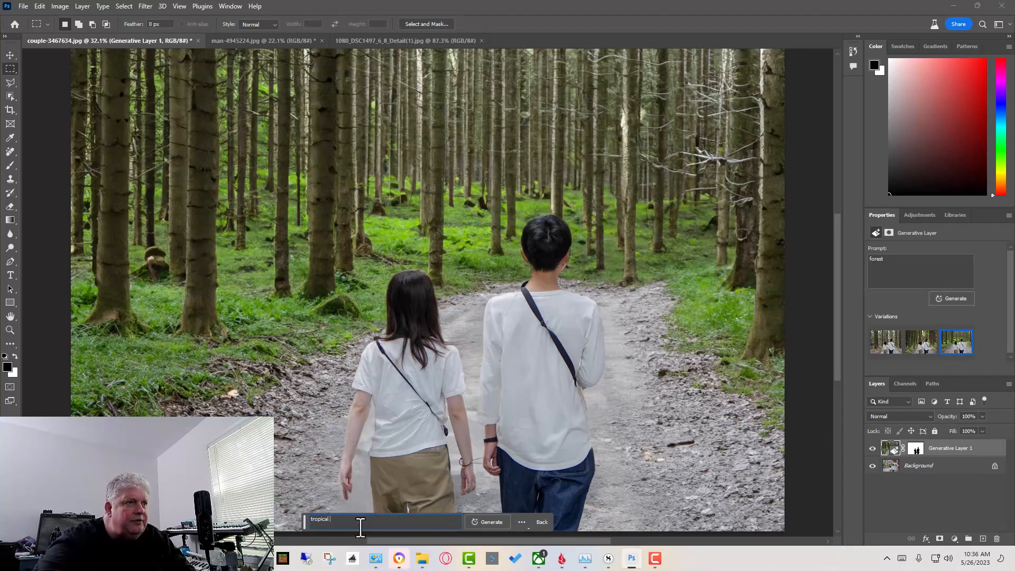
pyautogui.write('jungle')
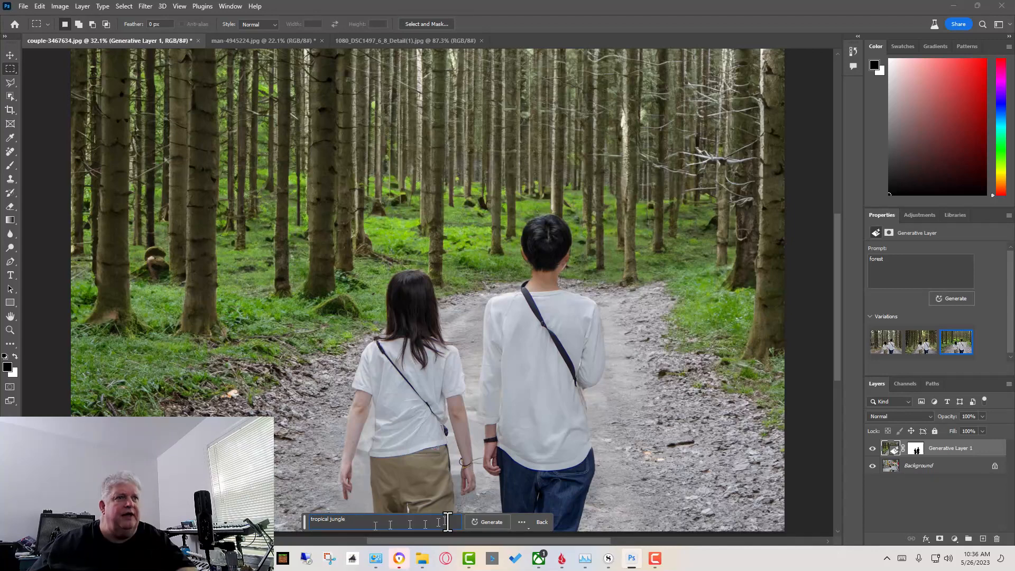
pyautogui.click(490, 522)
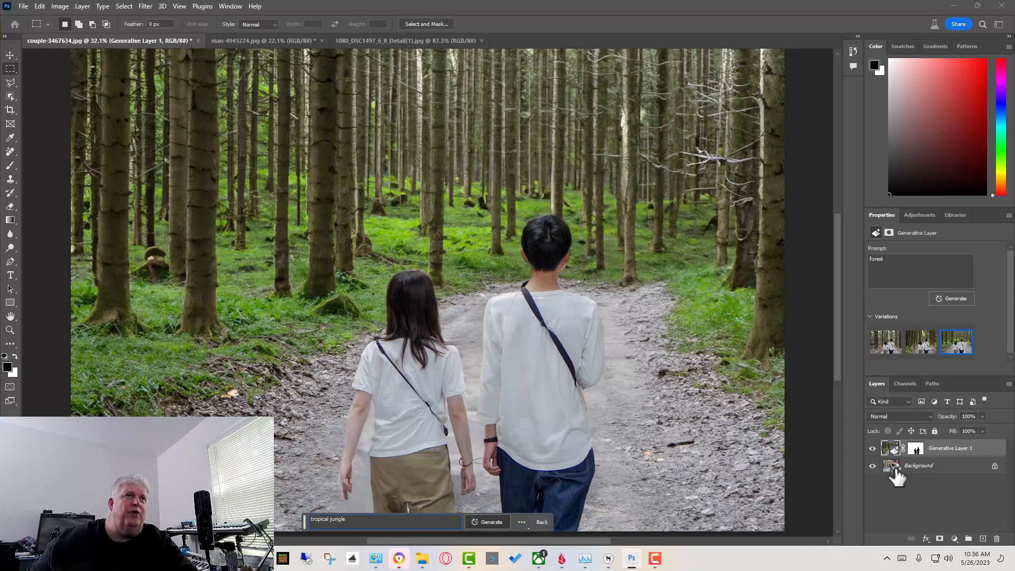
pyautogui.click(491, 522)
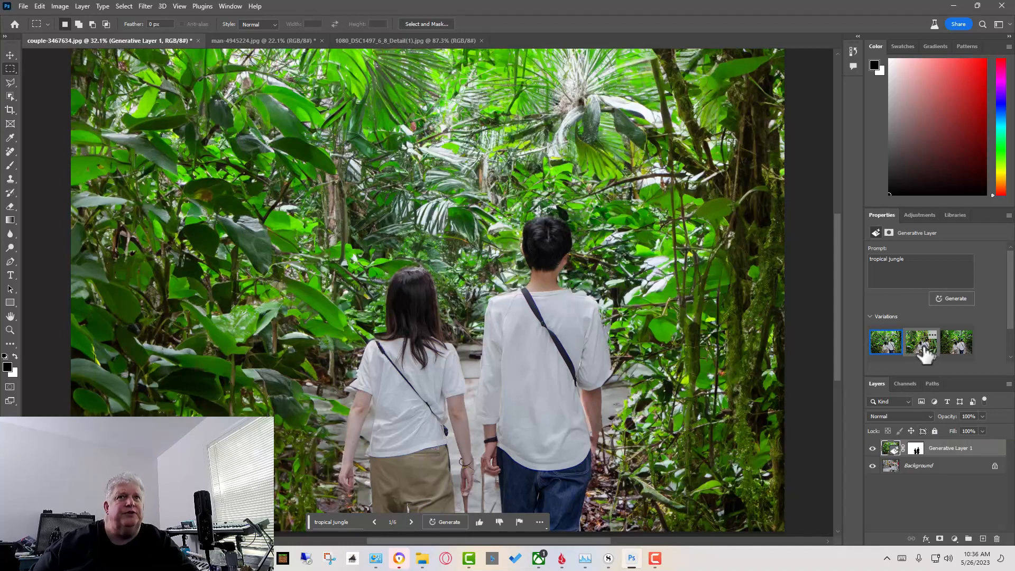
# Keep the third jungle variation with broad leaves, and select the prompt text for editing.
pyautogui.click(920, 342)
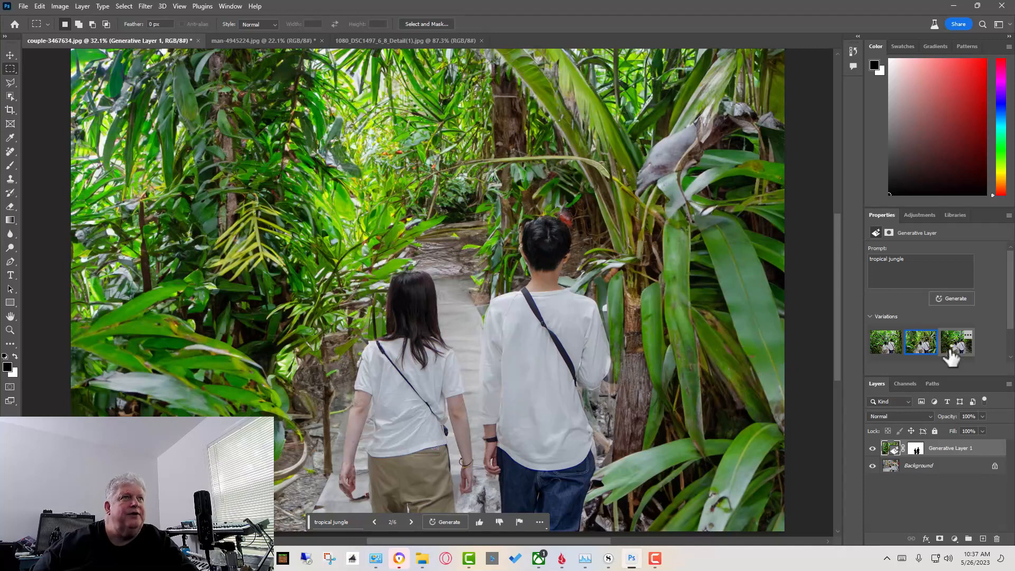
pyautogui.click(957, 342)
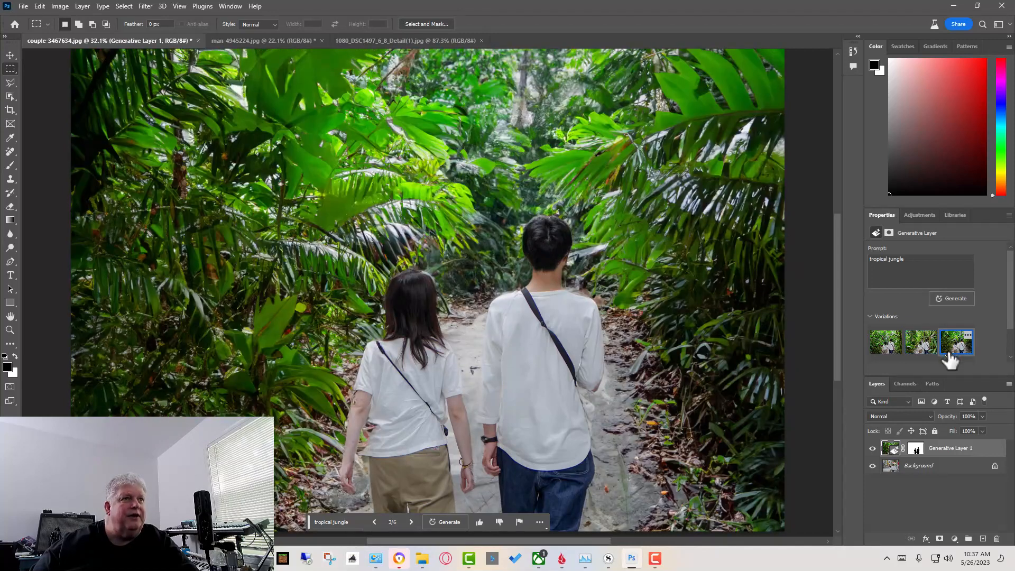
pyautogui.click(957, 342)
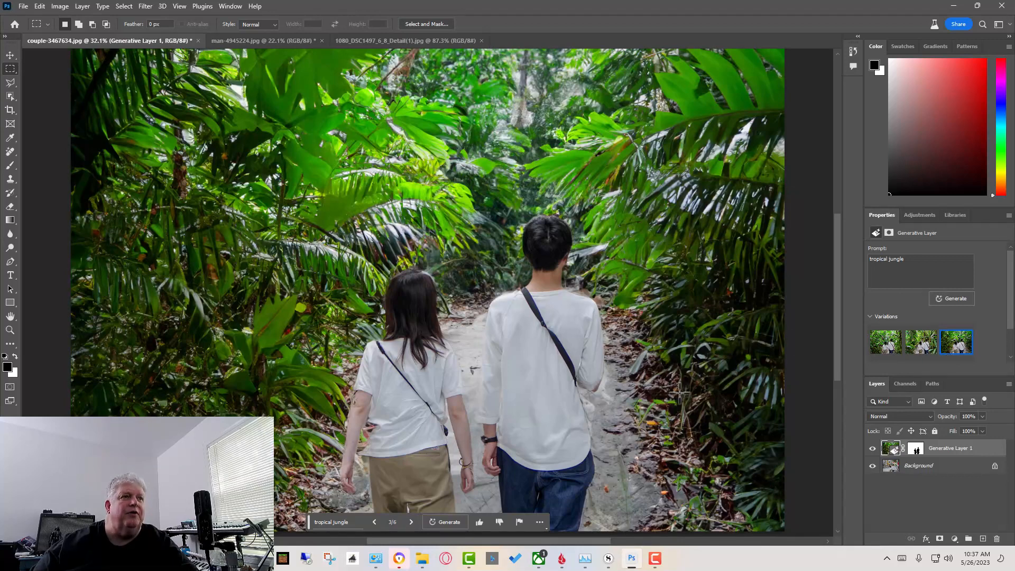
pyautogui.click(330, 522)
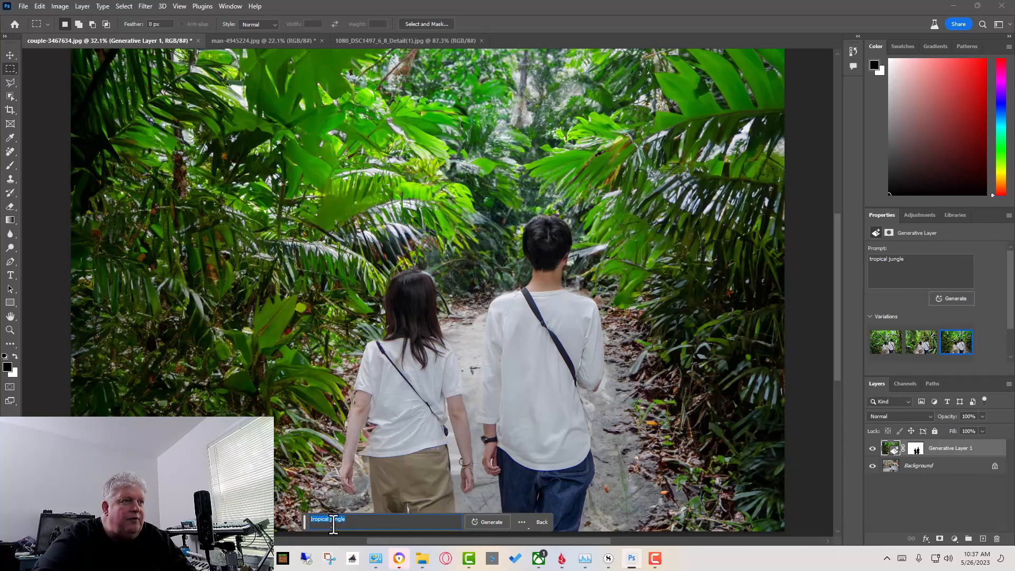
# Generate a 'forest with snow' background, compare its variations, and switch to the bridge photo.
pyautogui.write('forest')
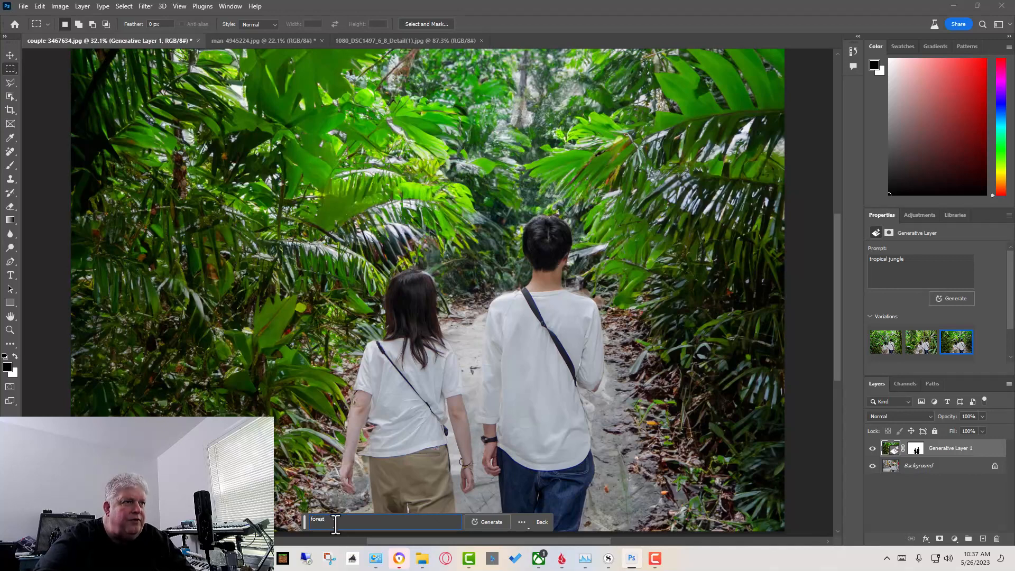
pyautogui.write('with')
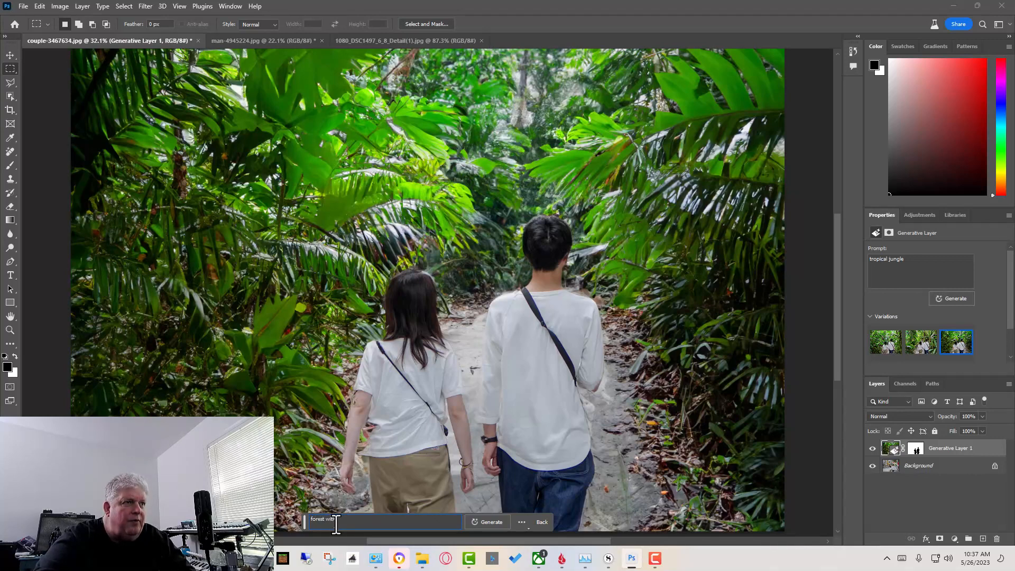
pyautogui.write('snow')
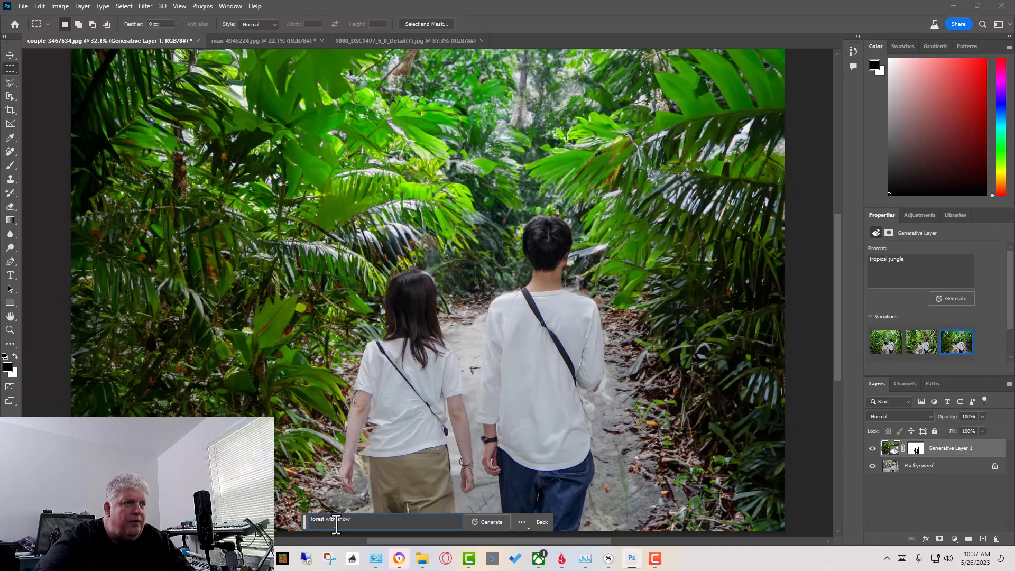
pyautogui.click(491, 522)
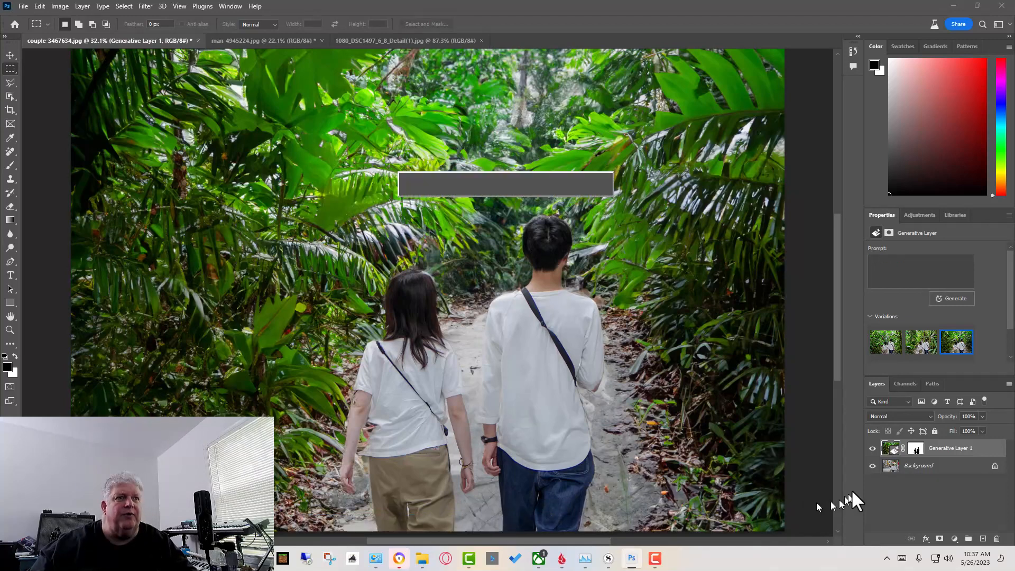
pyautogui.click(951, 299)
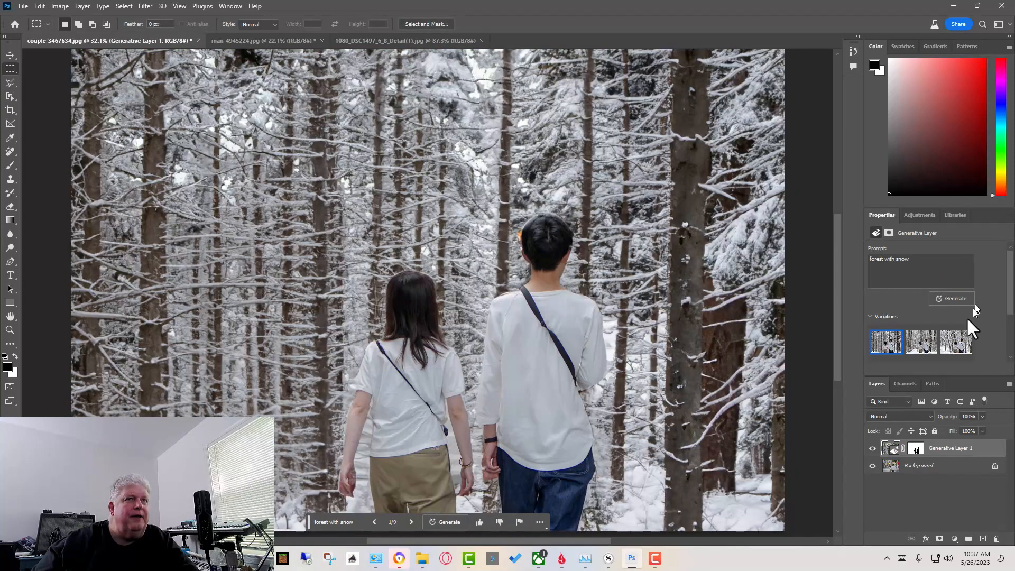
pyautogui.click(920, 341)
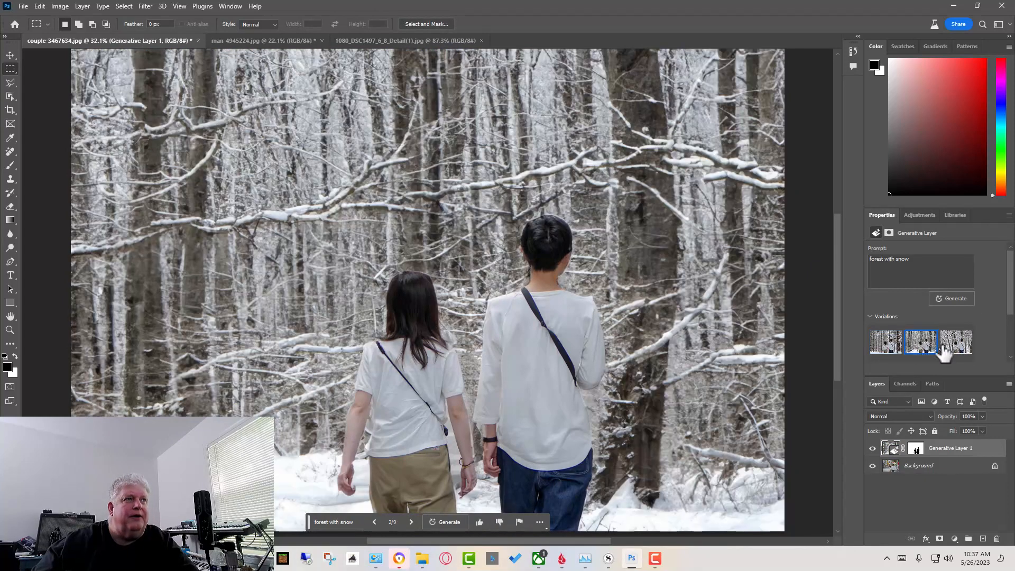
pyautogui.click(956, 342)
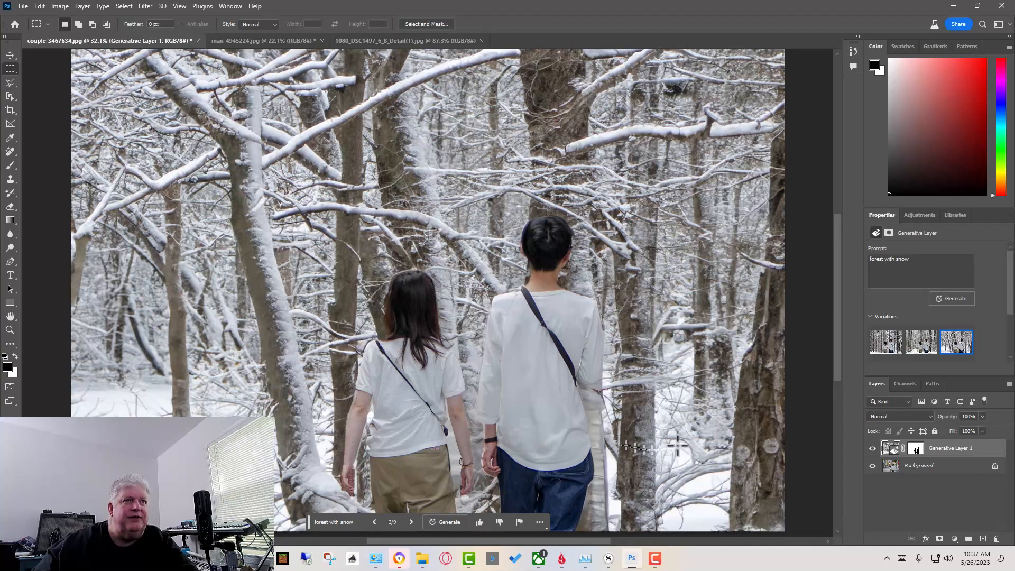
pyautogui.moveTo(683, 424)
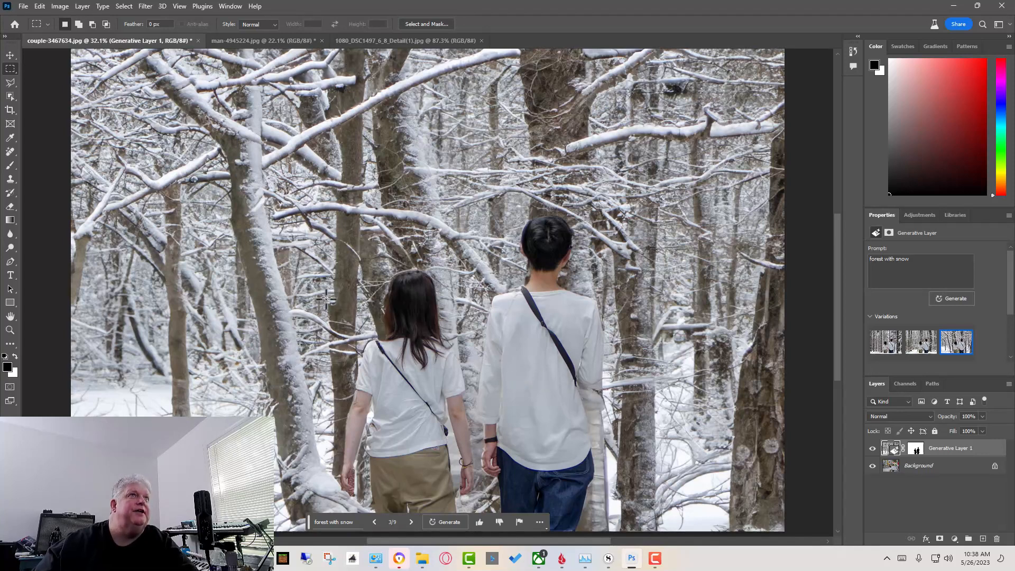
pyautogui.click(406, 41)
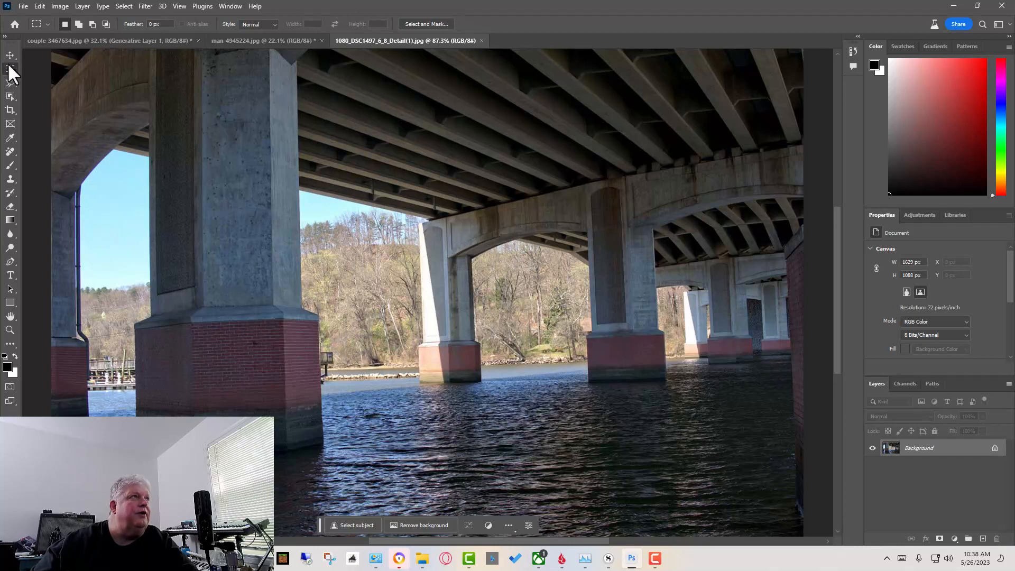
# Select water under the bridge, generate a 'buoy', and pick the third, grey metal variation.
pyautogui.moveTo(388, 376); pyautogui.dragTo(493, 471)
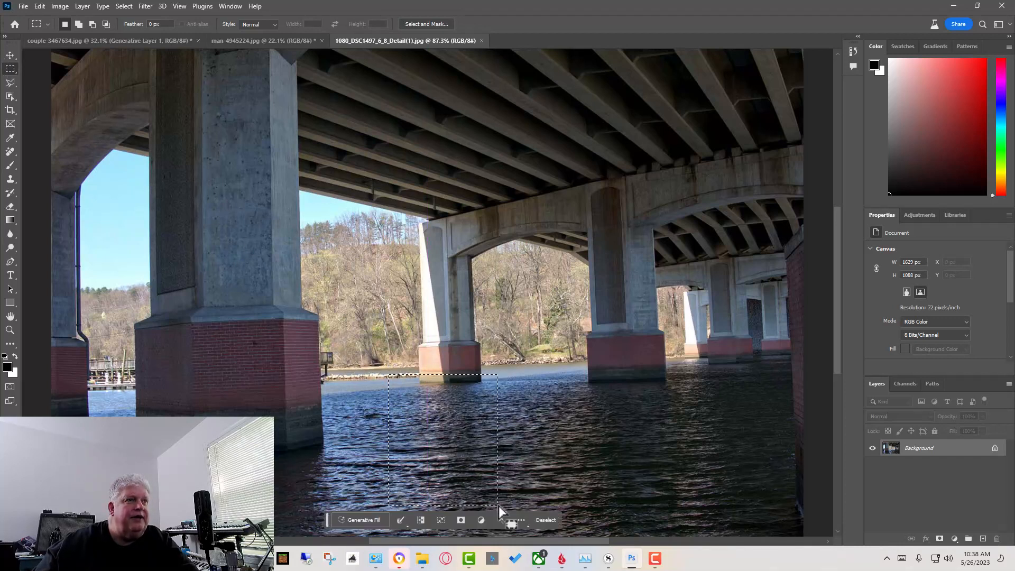
pyautogui.click(361, 519)
pyautogui.write('H')
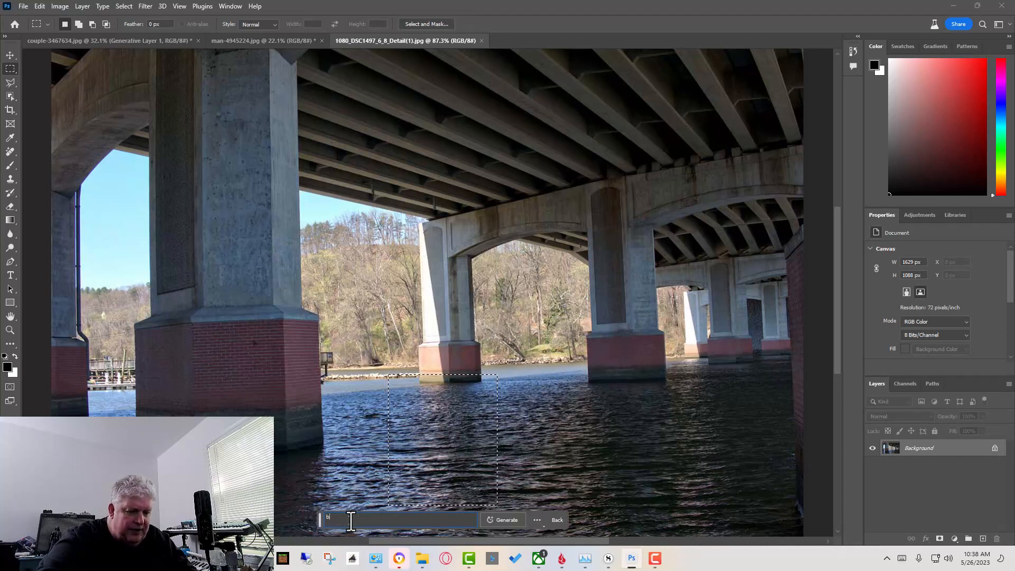
pyautogui.write('uoy')
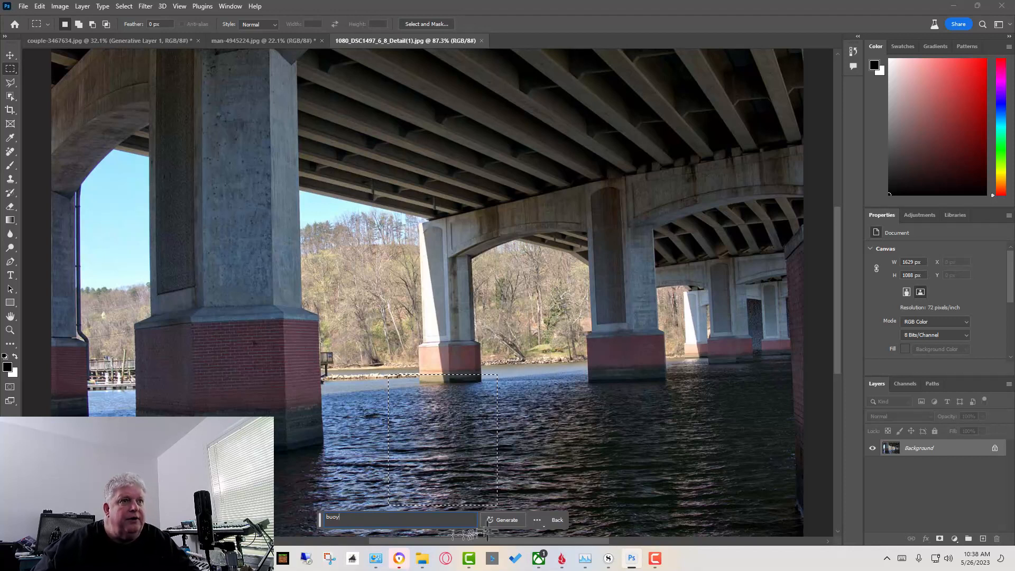
pyautogui.click(507, 519)
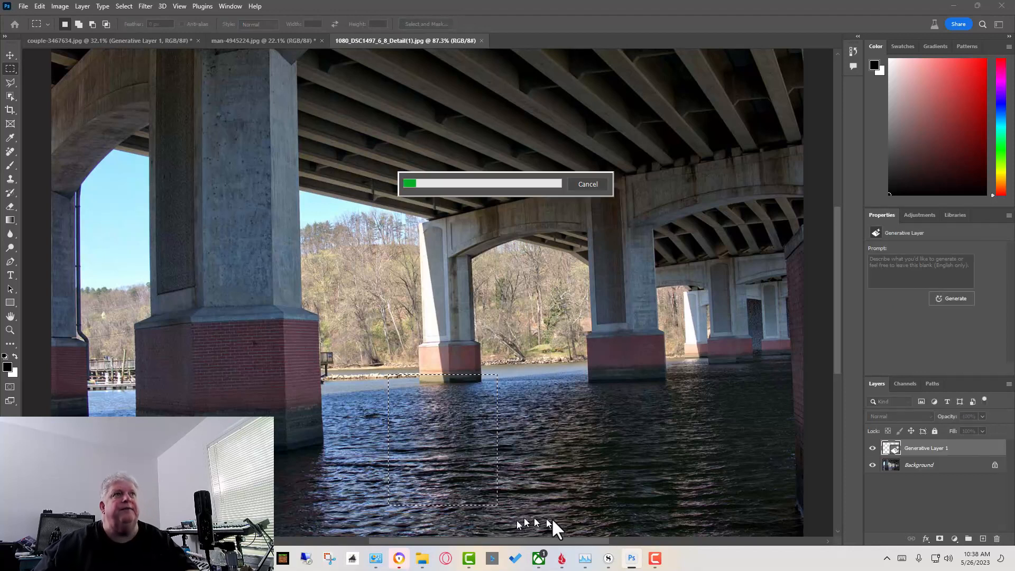
pyautogui.moveTo(913, 379)
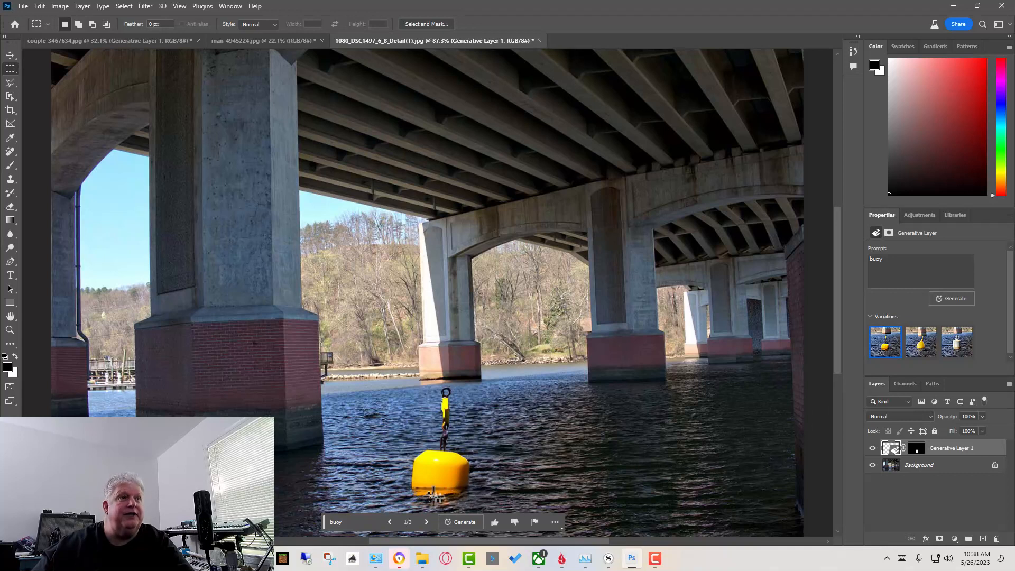
pyautogui.moveTo(932, 380)
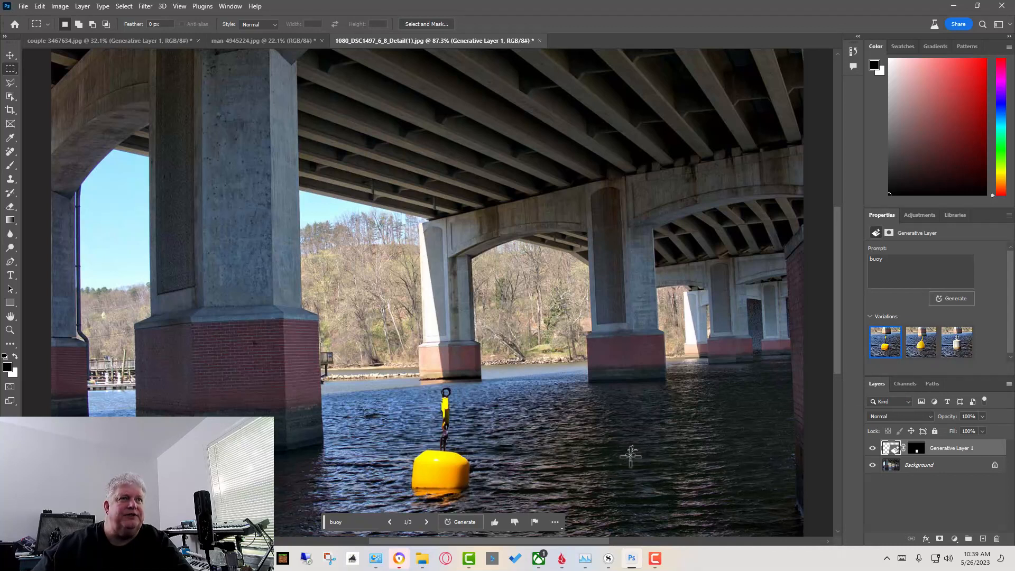
pyautogui.moveTo(793, 447)
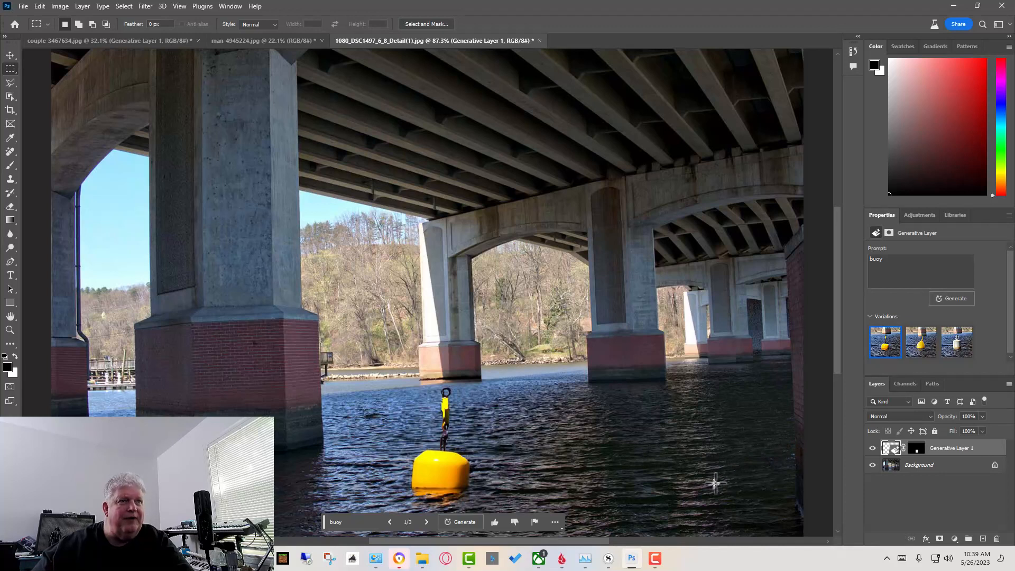
pyautogui.click(920, 342)
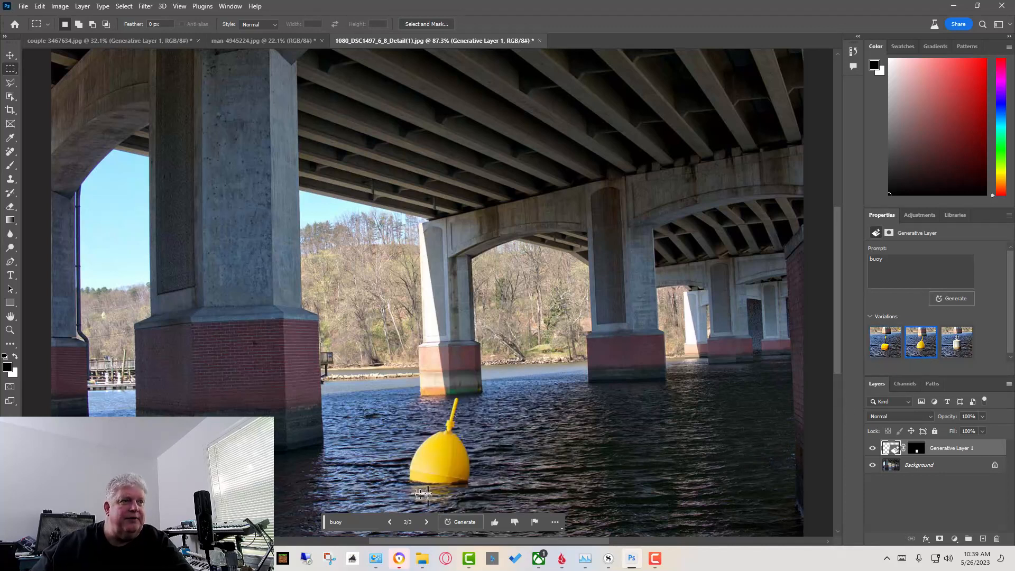
pyautogui.moveTo(466, 499)
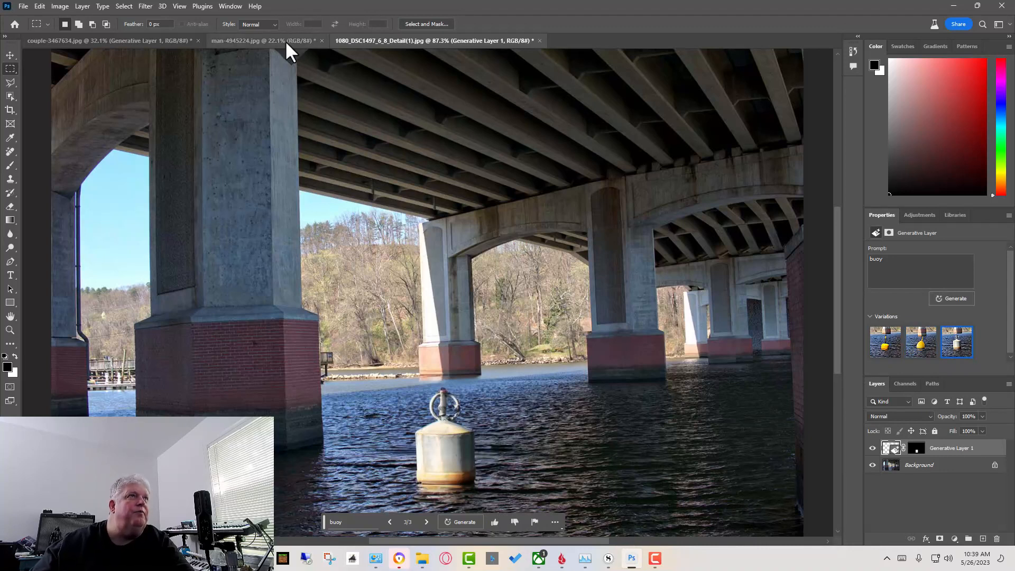
# Set the old man portrait's canvas width to 4300 pixels via Canvas Size.
pyautogui.click(259, 40)
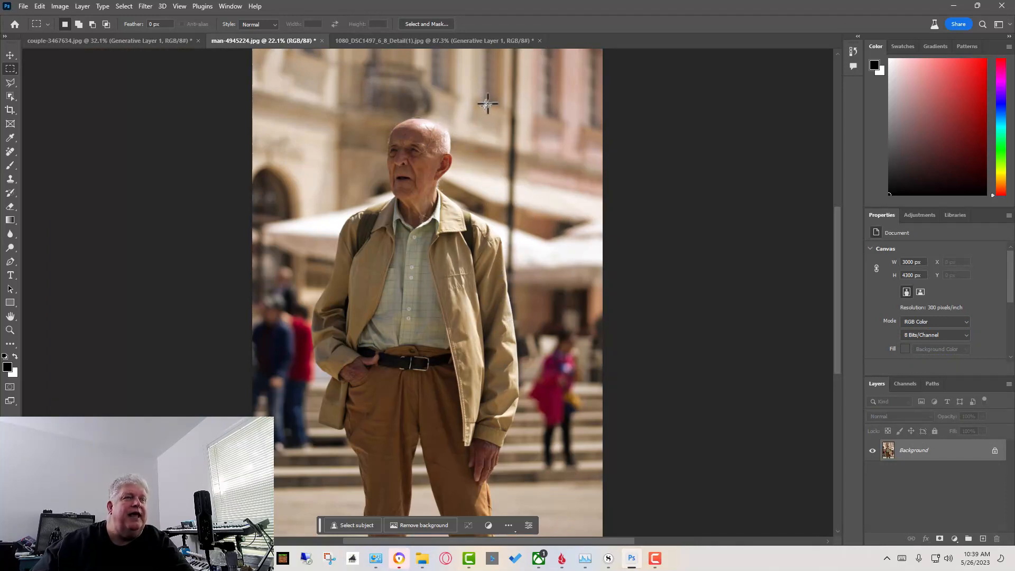
pyautogui.moveTo(497, 103)
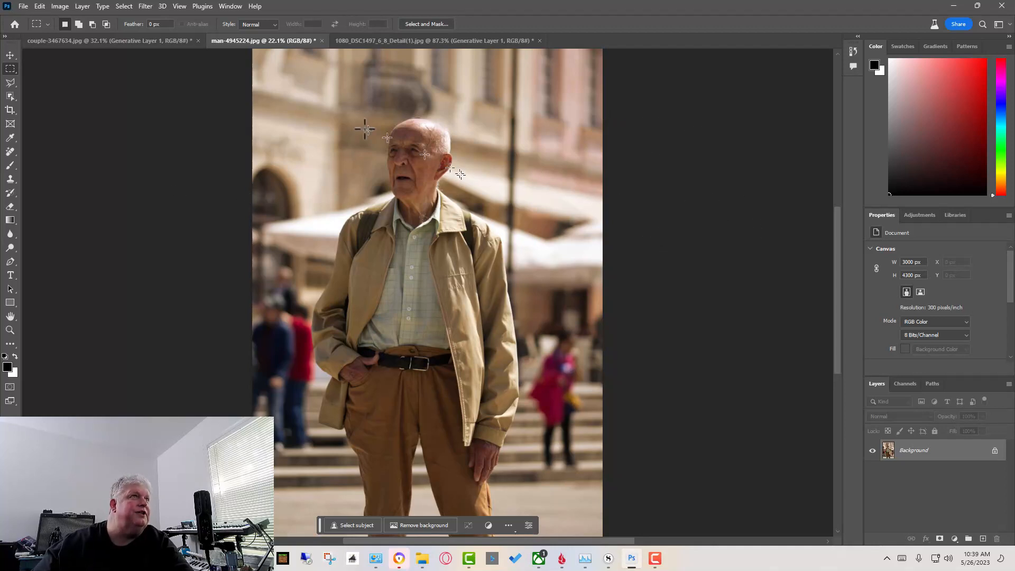
pyautogui.click(60, 6)
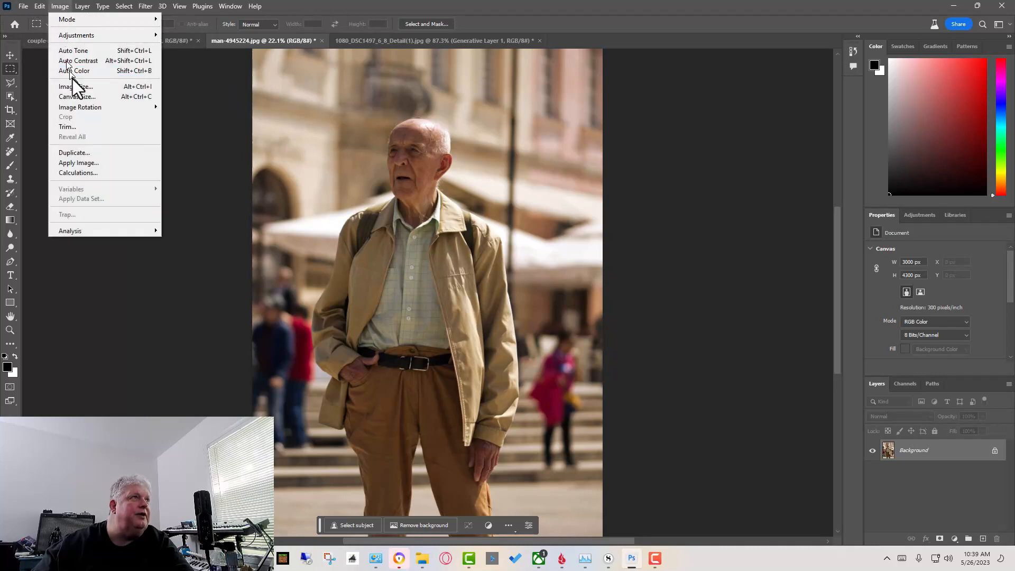
pyautogui.click(76, 97)
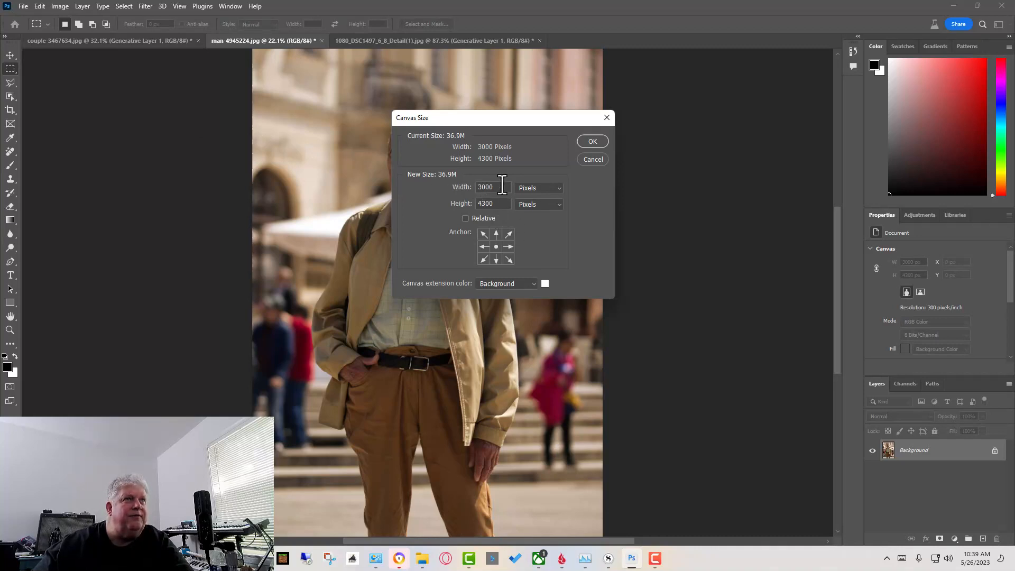
pyautogui.write('4')
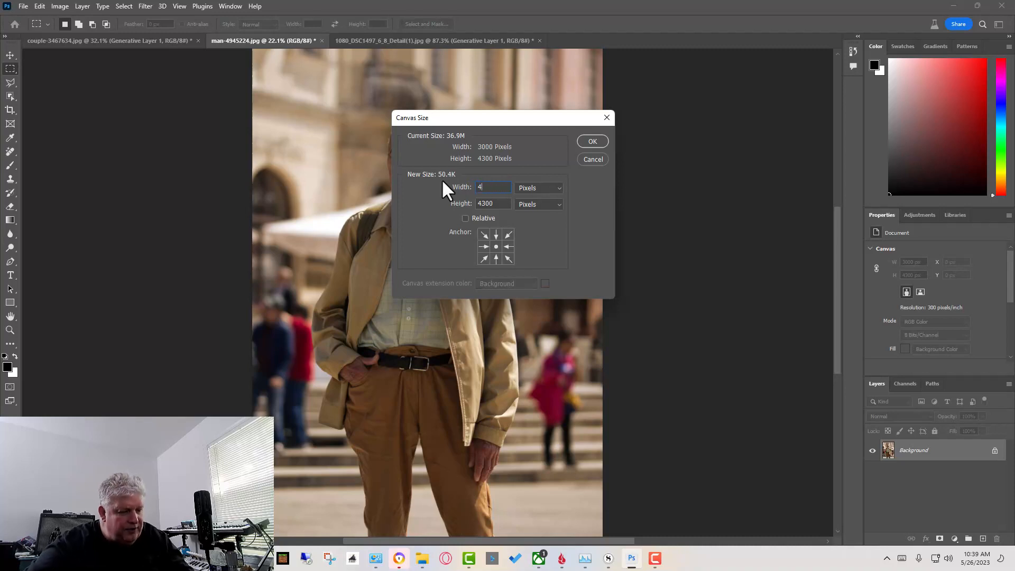
pyautogui.write('300')
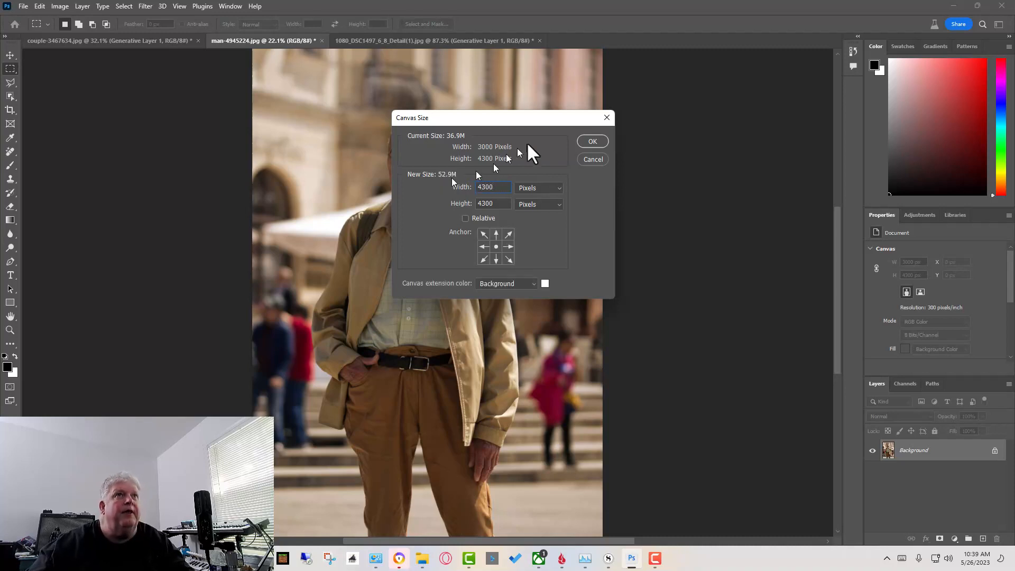
pyautogui.click(591, 141)
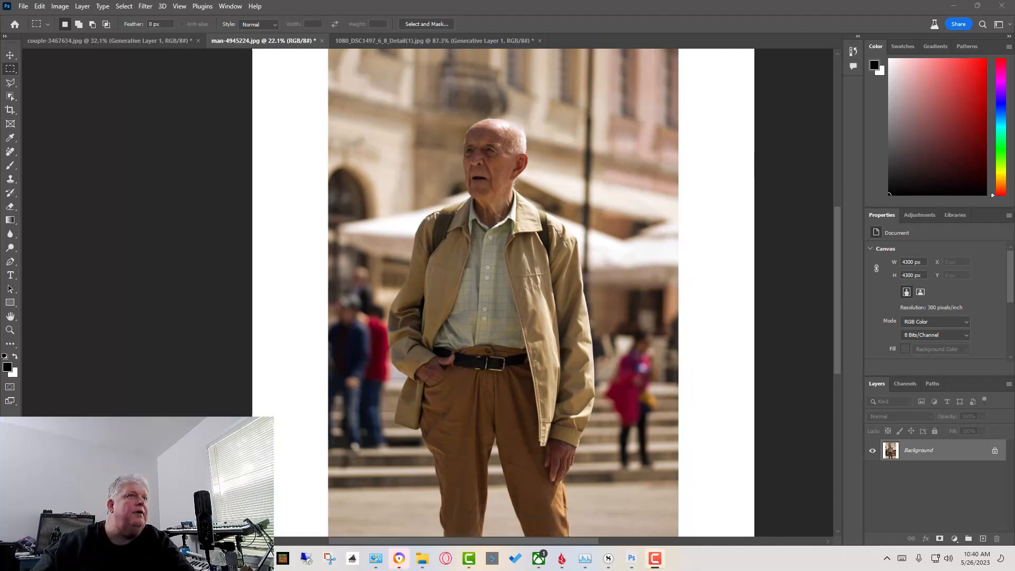
pyautogui.moveTo(37, 41)
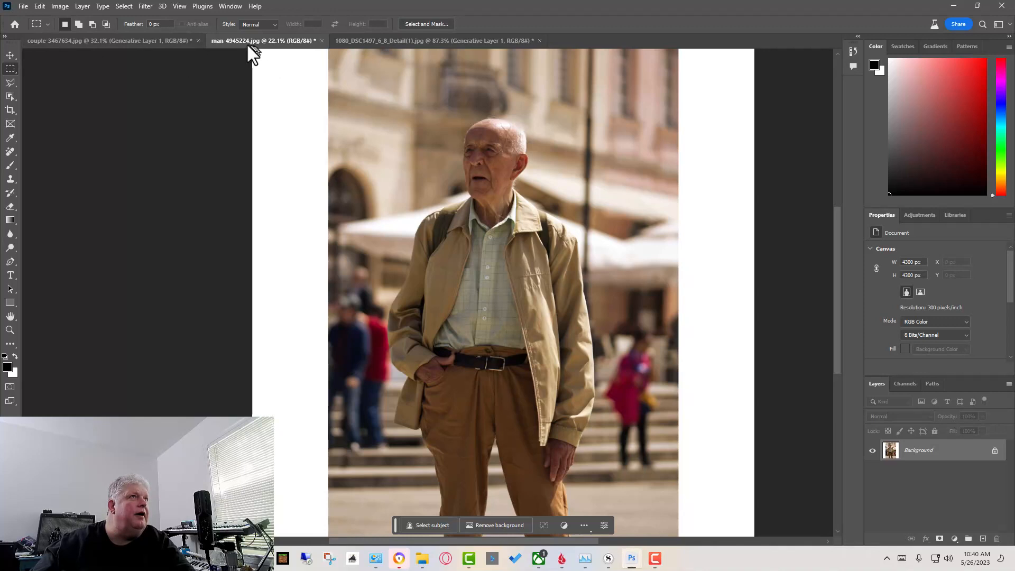
# Select the left white strip, generate street scenery with no prompt, and compare the three variations.
pyautogui.moveTo(252, 52); pyautogui.dragTo(283, 355)
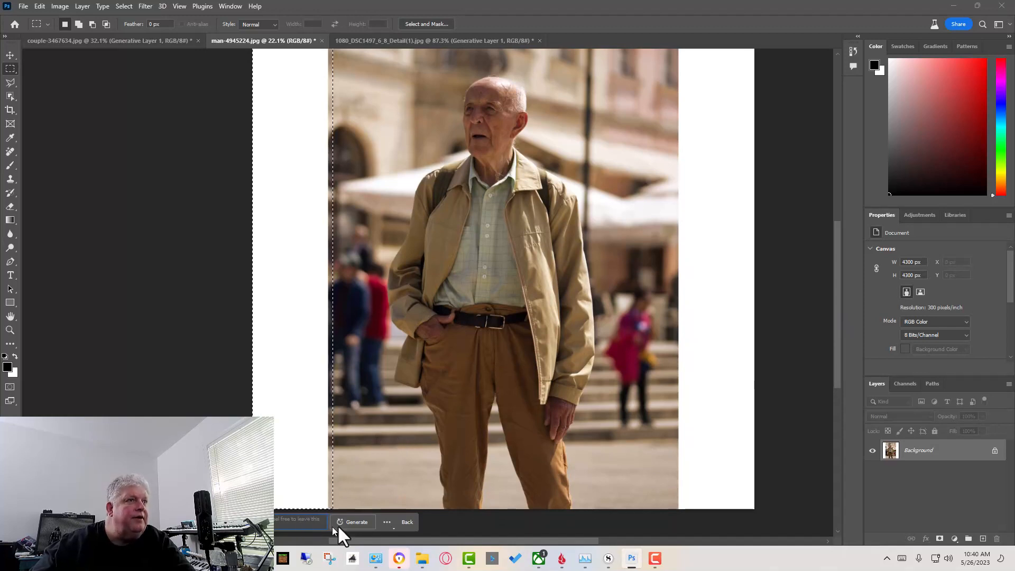
pyautogui.click(356, 522)
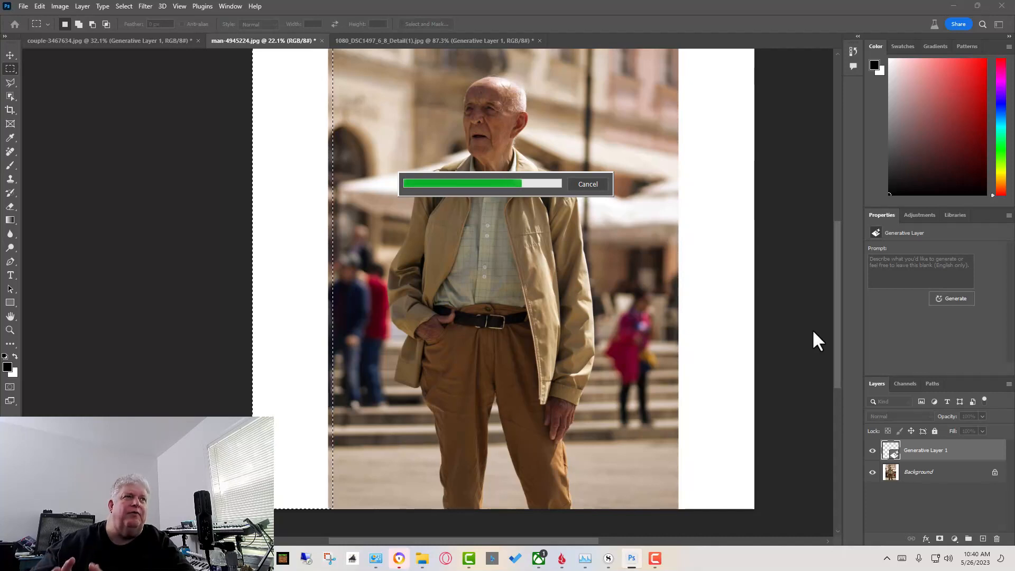
pyautogui.moveTo(842, 253)
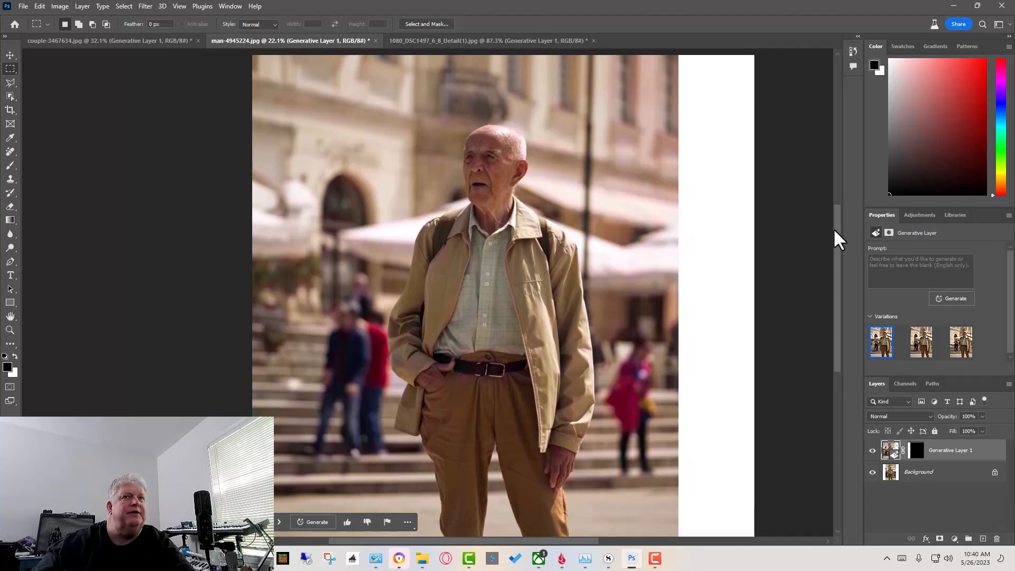
pyautogui.click(921, 342)
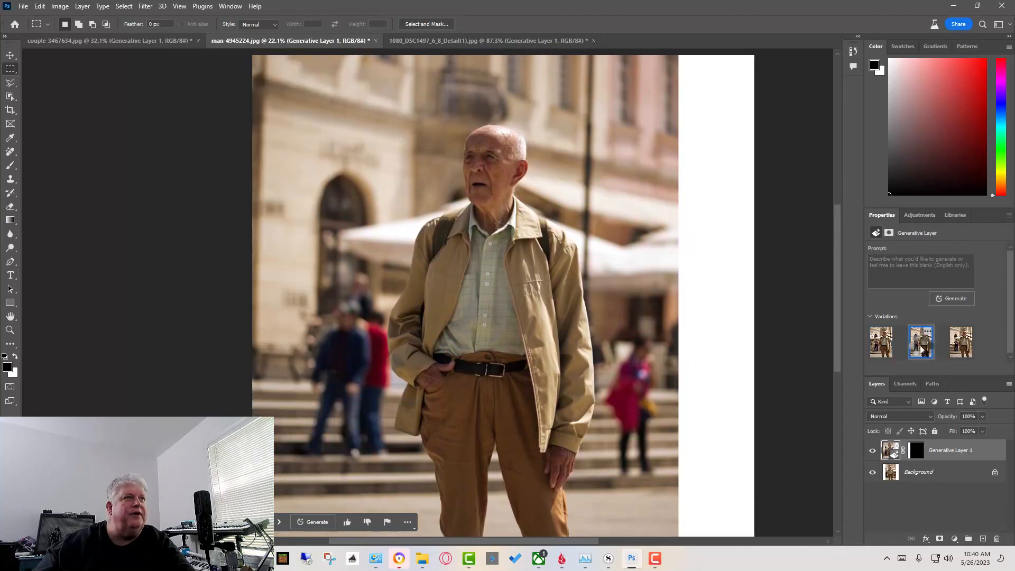
pyautogui.click(880, 342)
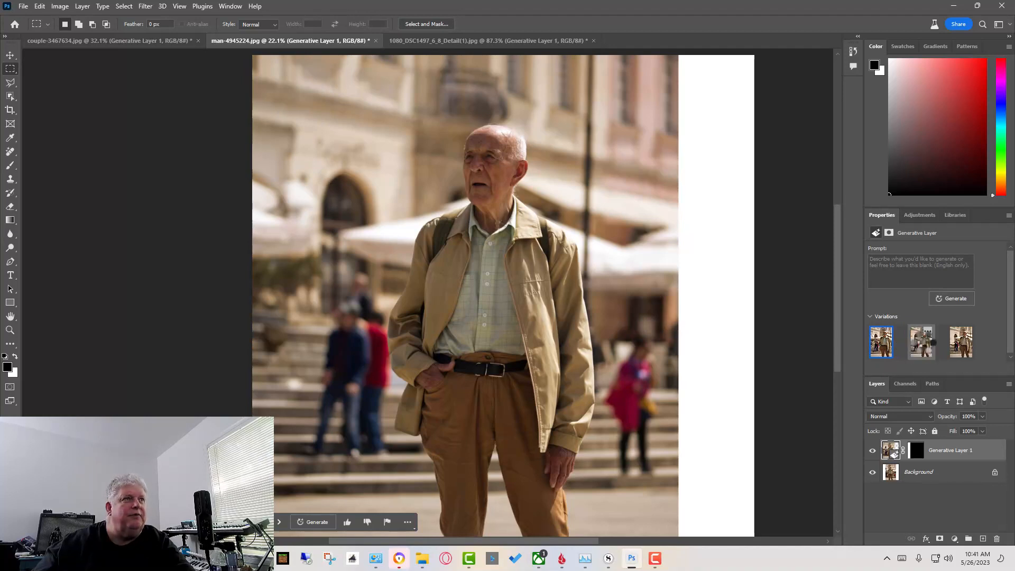
pyautogui.click(961, 343)
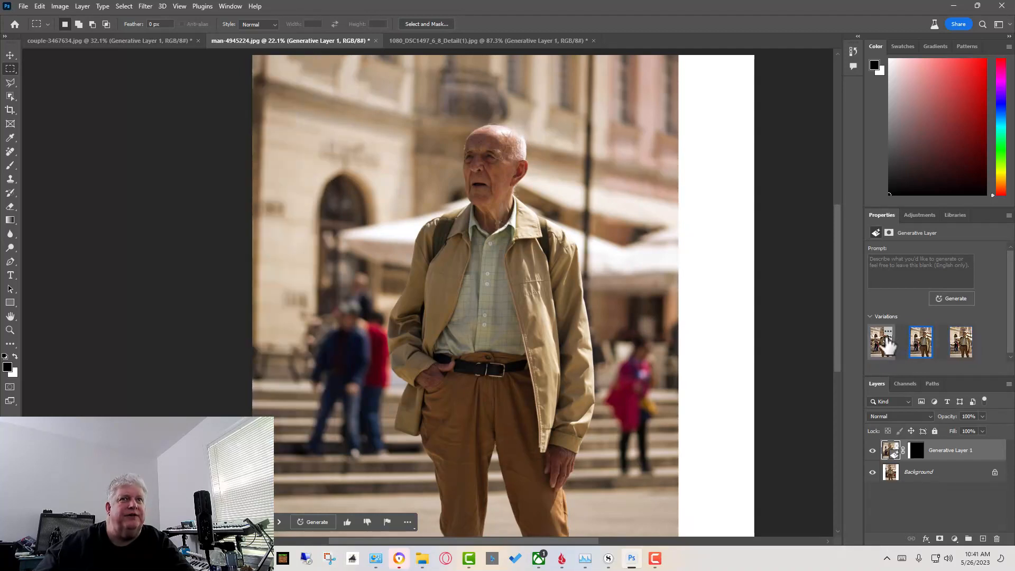
pyautogui.click(881, 342)
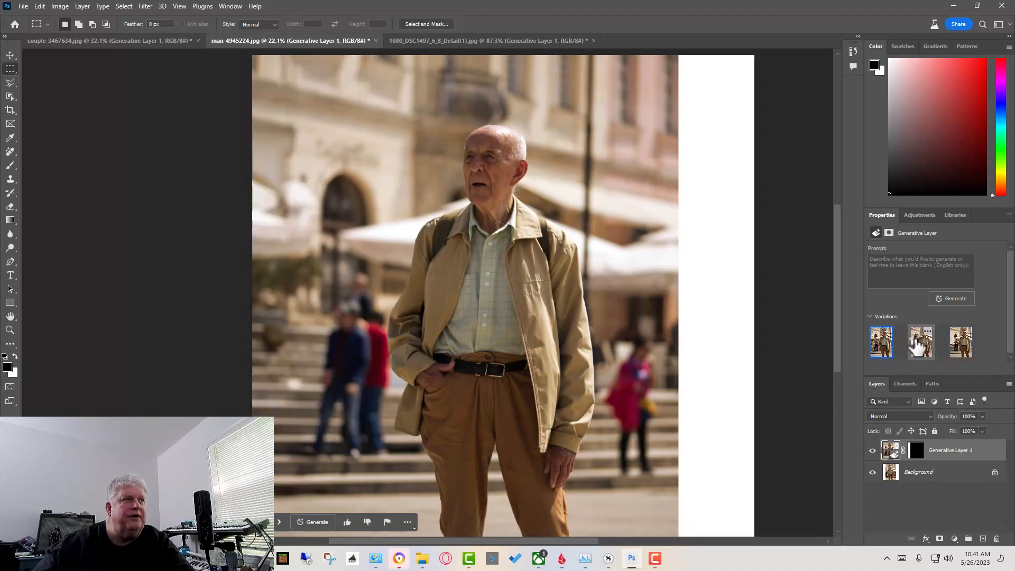
pyautogui.click(921, 342)
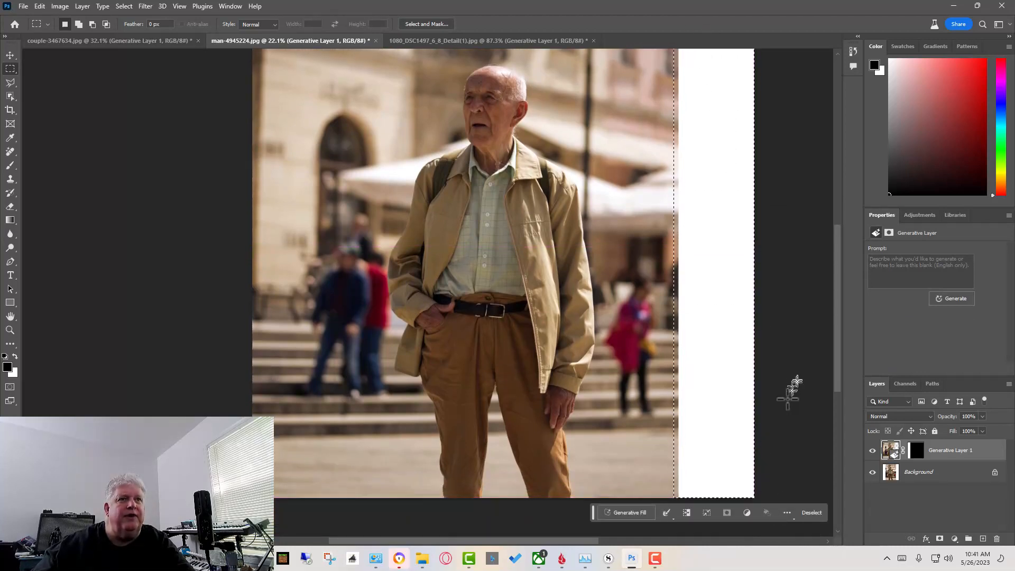
# Run Generative Fill with an empty prompt on the right white strip.
pyautogui.click(628, 512)
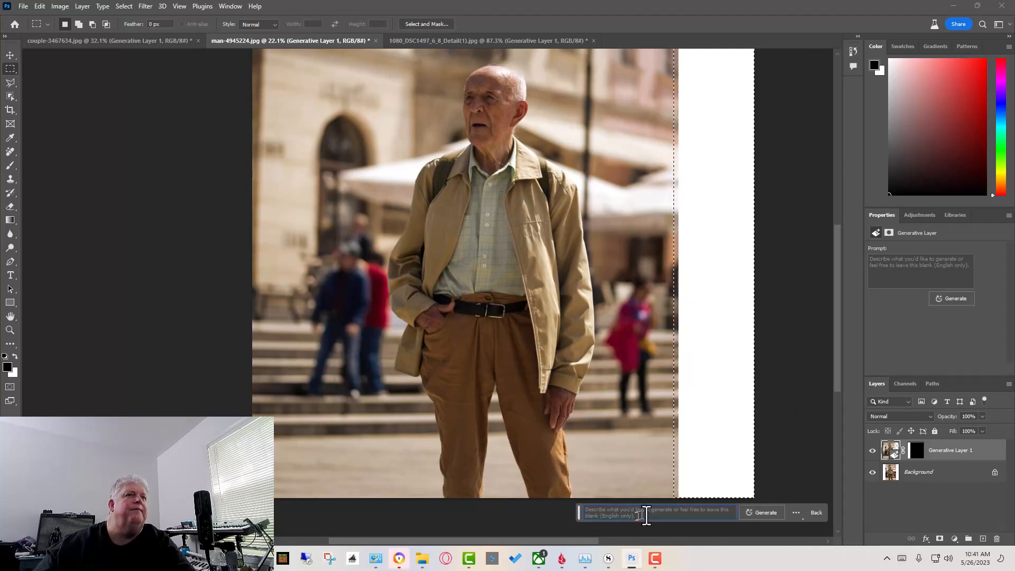
pyautogui.click(762, 513)
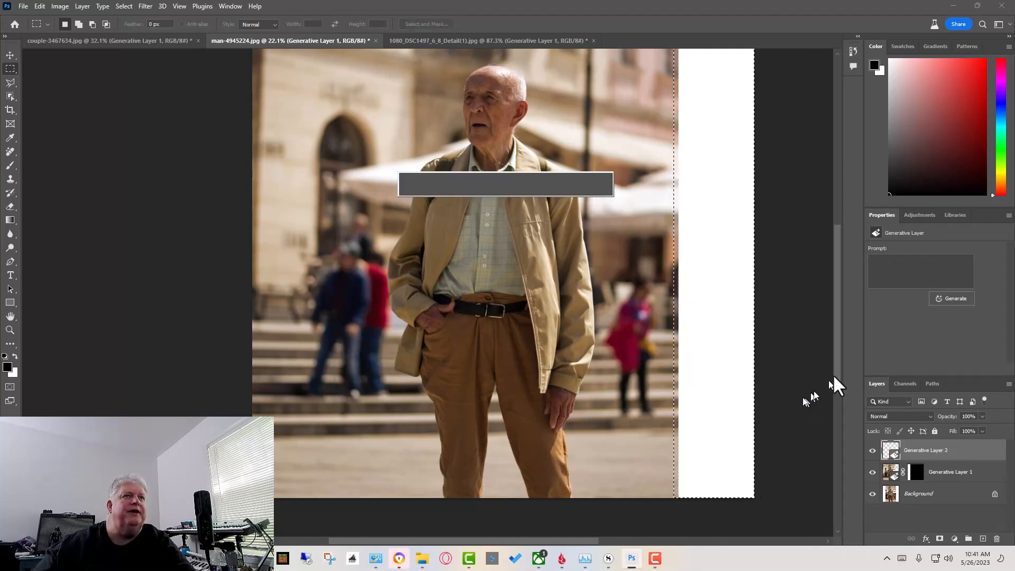
pyautogui.click(951, 298)
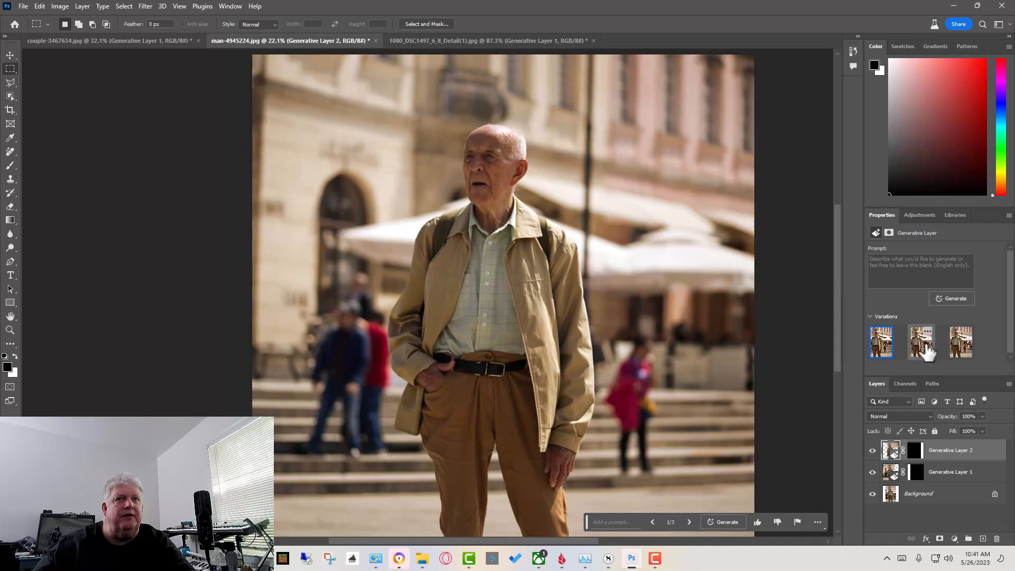
# Compare the three right-side variations and keep the second one.
pyautogui.click(920, 342)
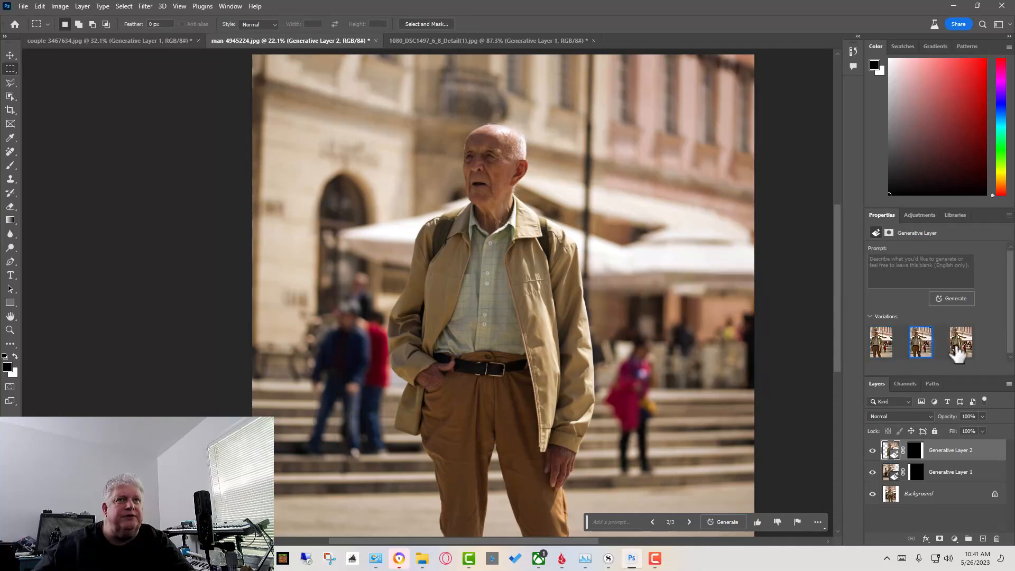
pyautogui.click(961, 342)
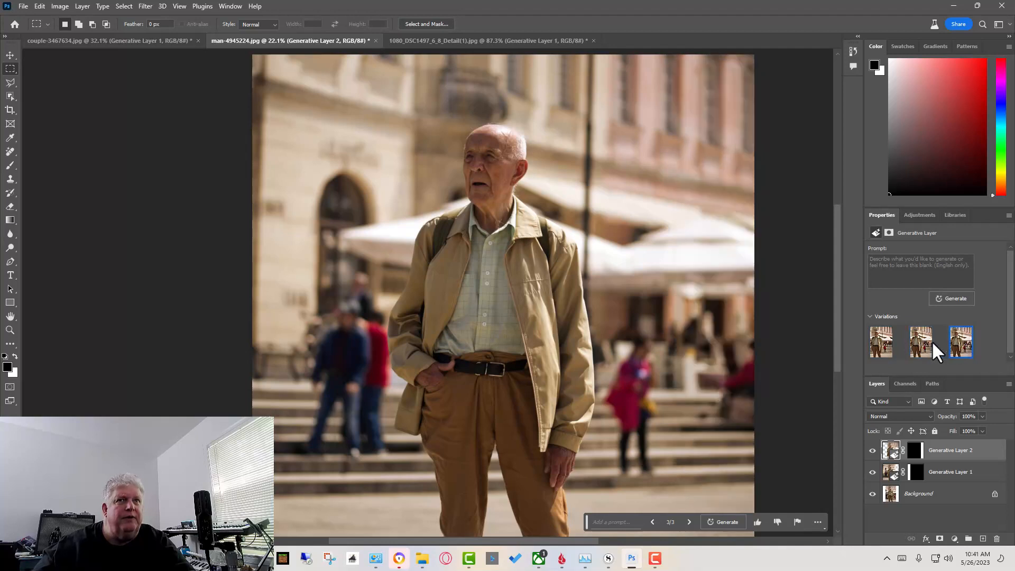
pyautogui.click(921, 342)
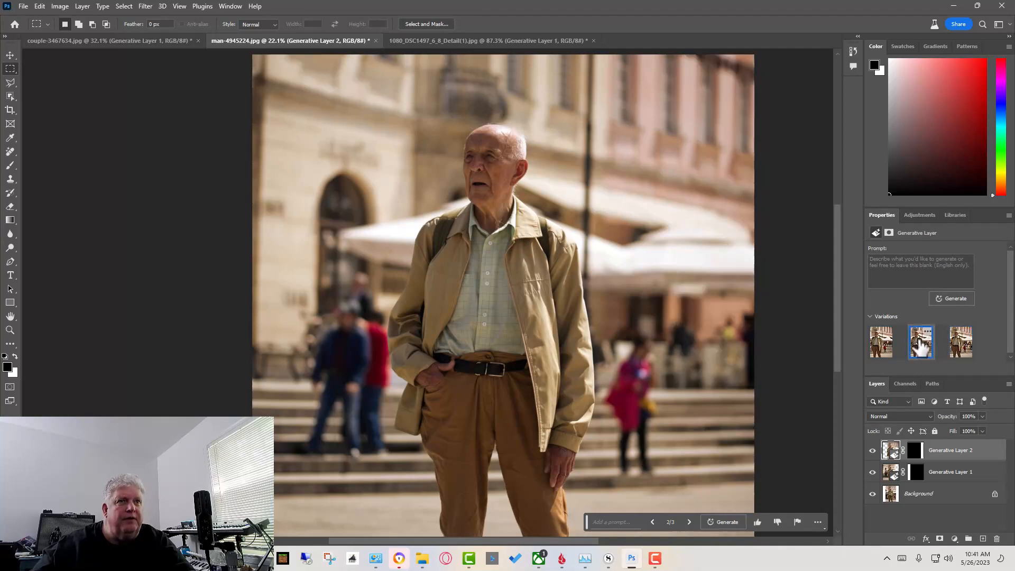
pyautogui.click(880, 342)
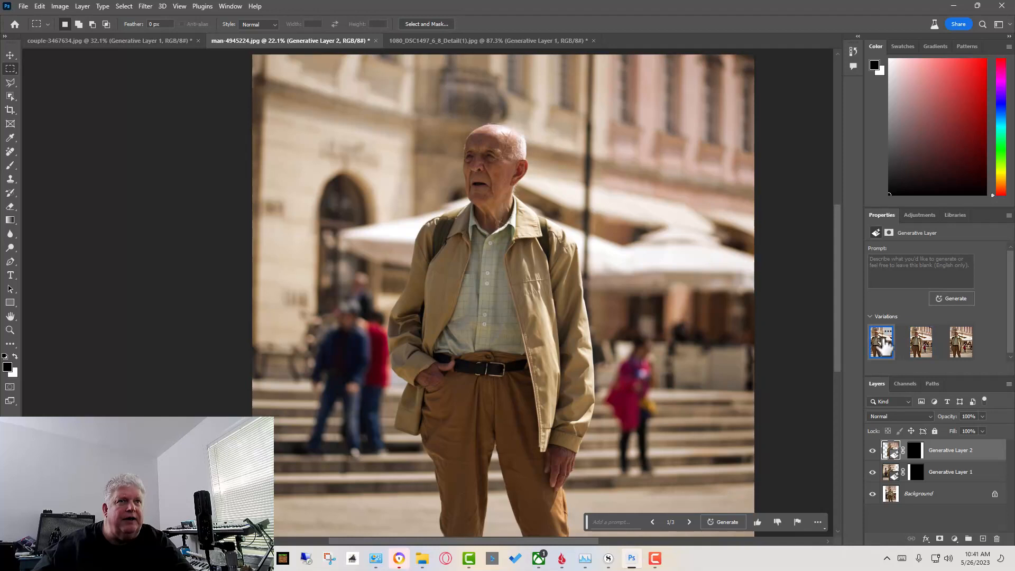
pyautogui.click(920, 342)
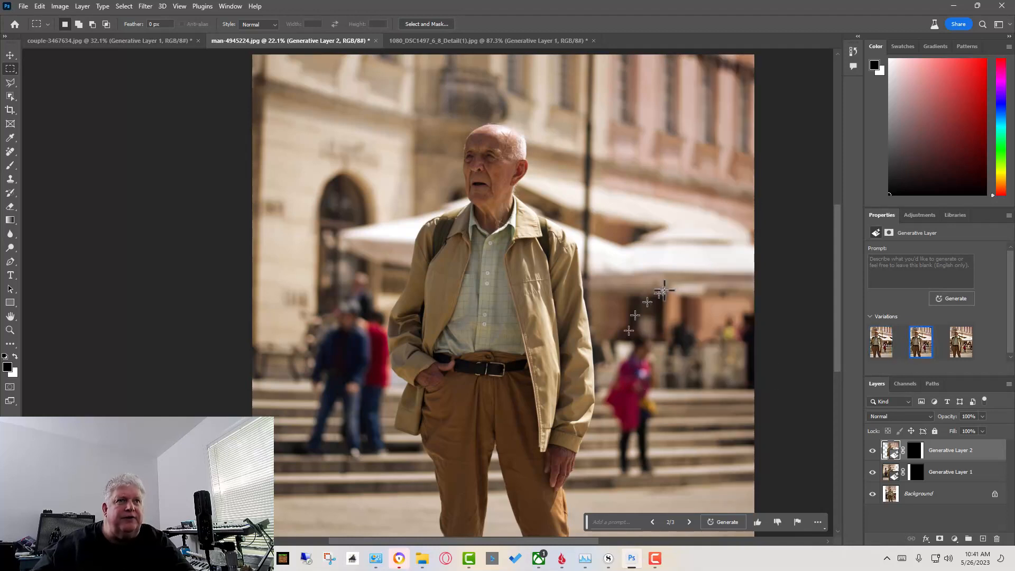